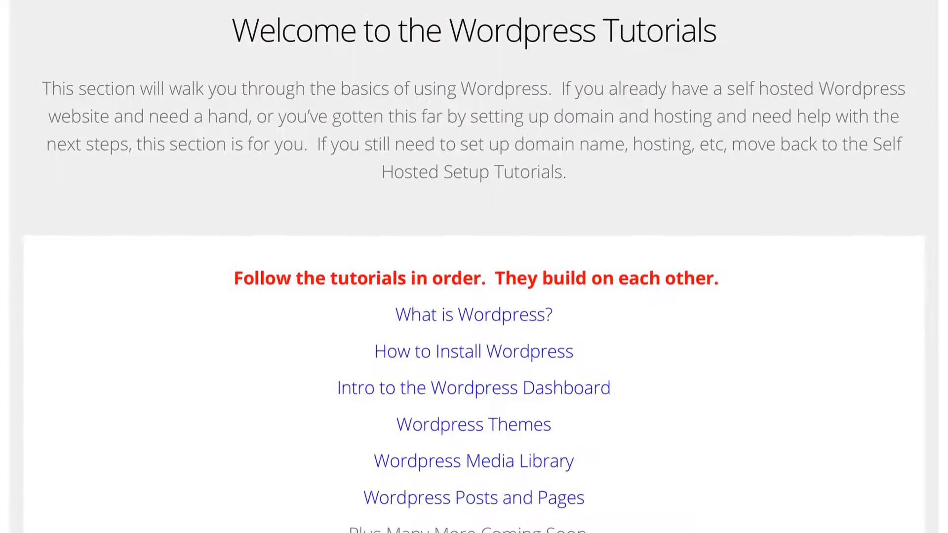
Go to Hosting/Domain Login from the Unleash University home page.
scroll("down", 3)
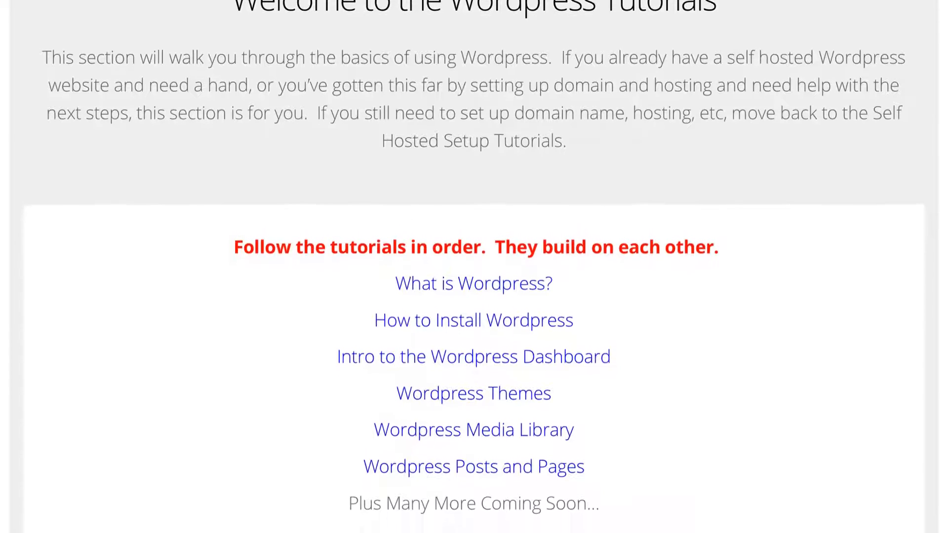
scroll("down", 3)
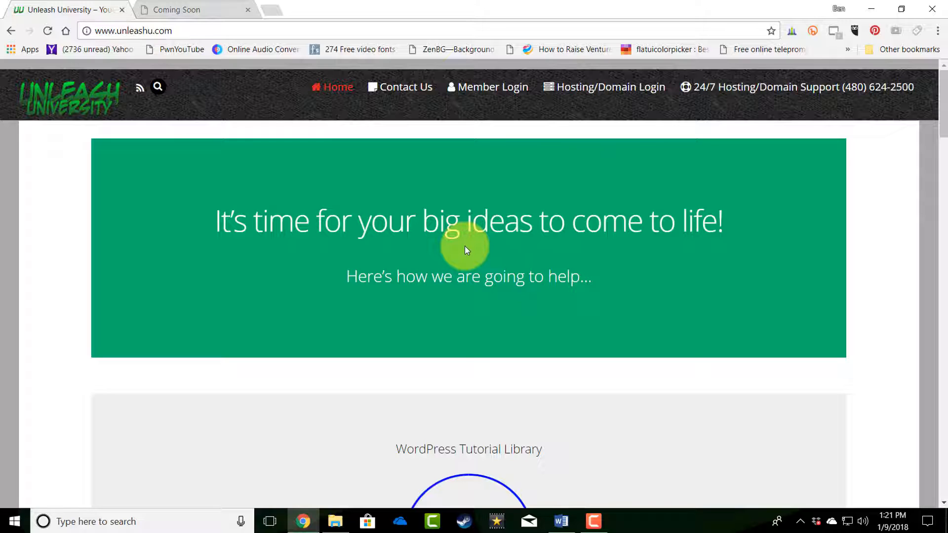
mouse_move(737, 107)
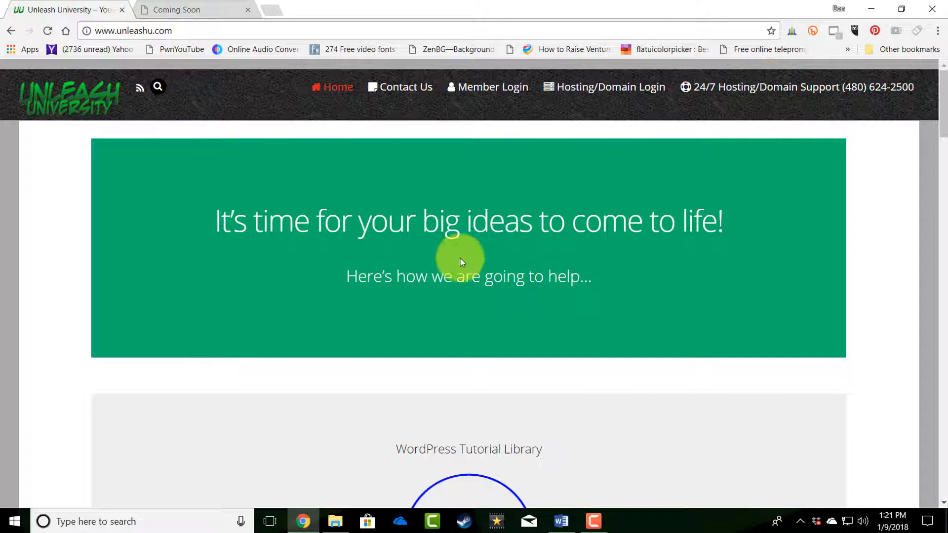
mouse_move(459, 259)
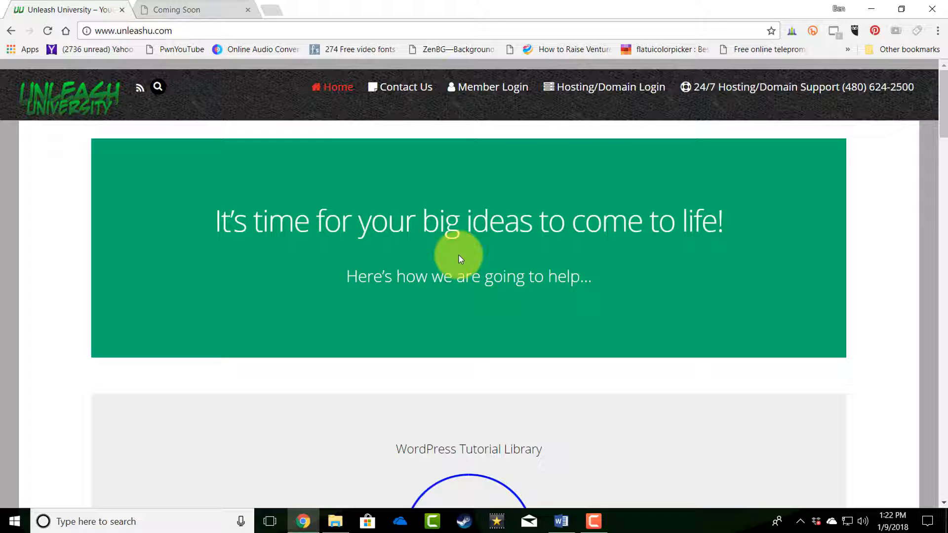
mouse_move(580, 164)
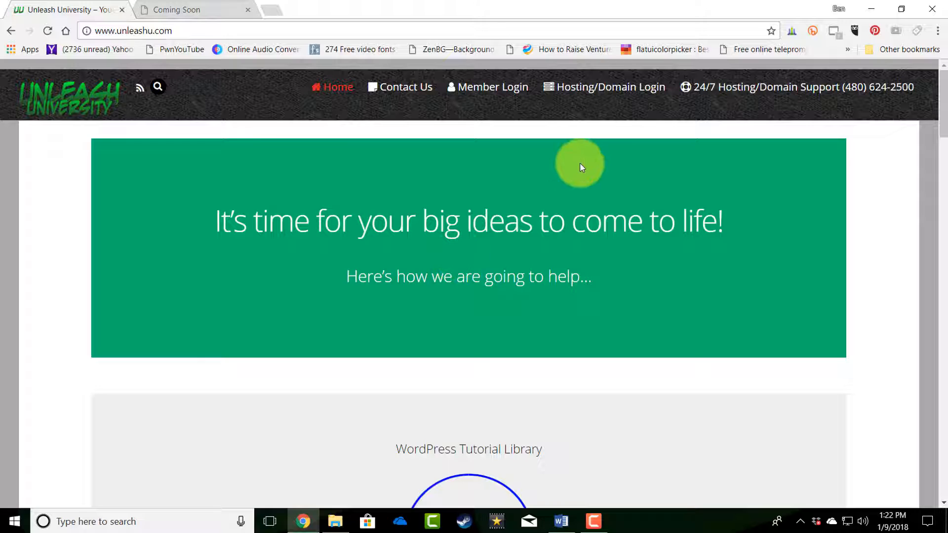
left_click(609, 87)
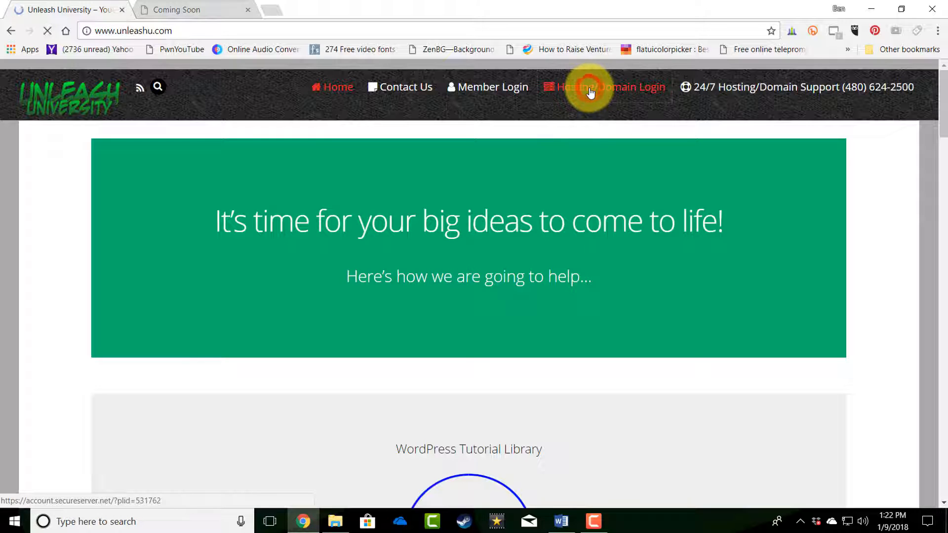
Sign in to the GoDaddy reseller account with the pasted UnleashU username and password.
left_click(605, 87)
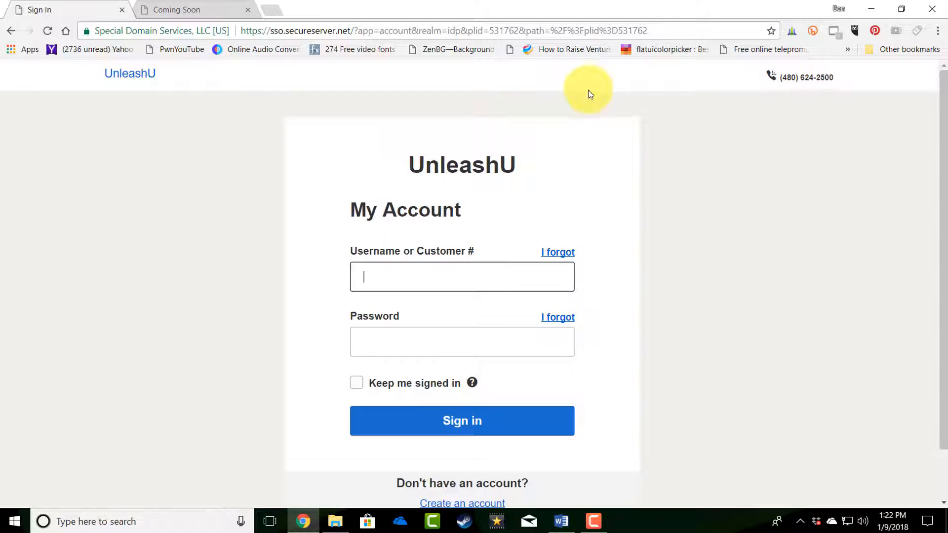
right_click(399, 276)
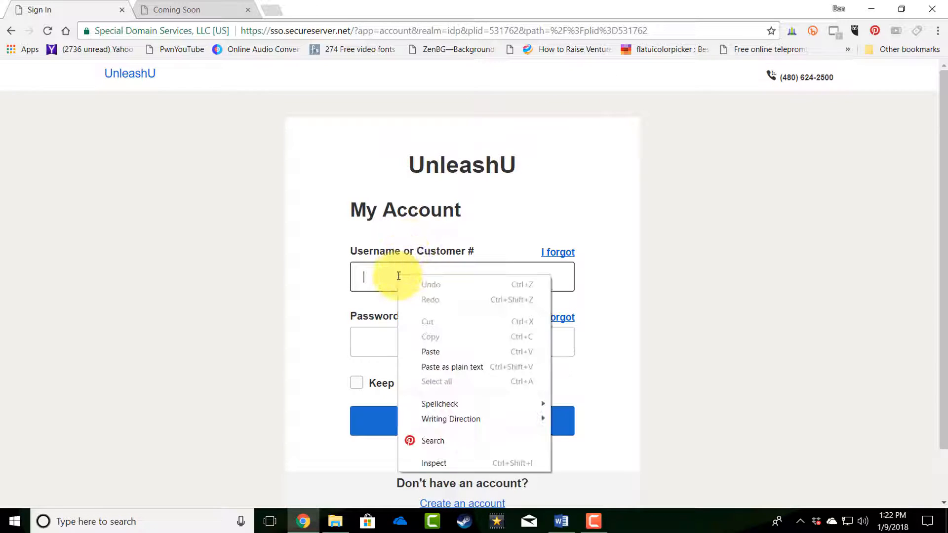
left_click(461, 342)
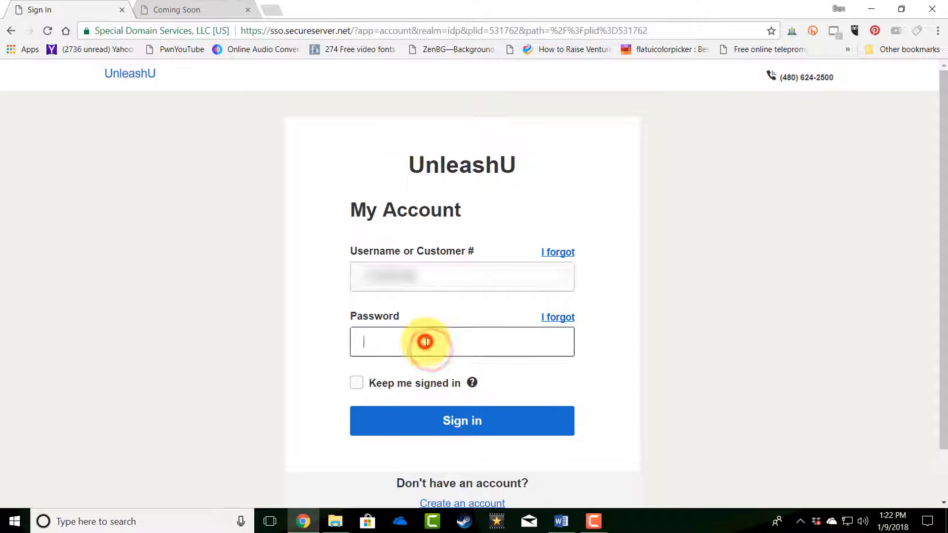
left_click(426, 342)
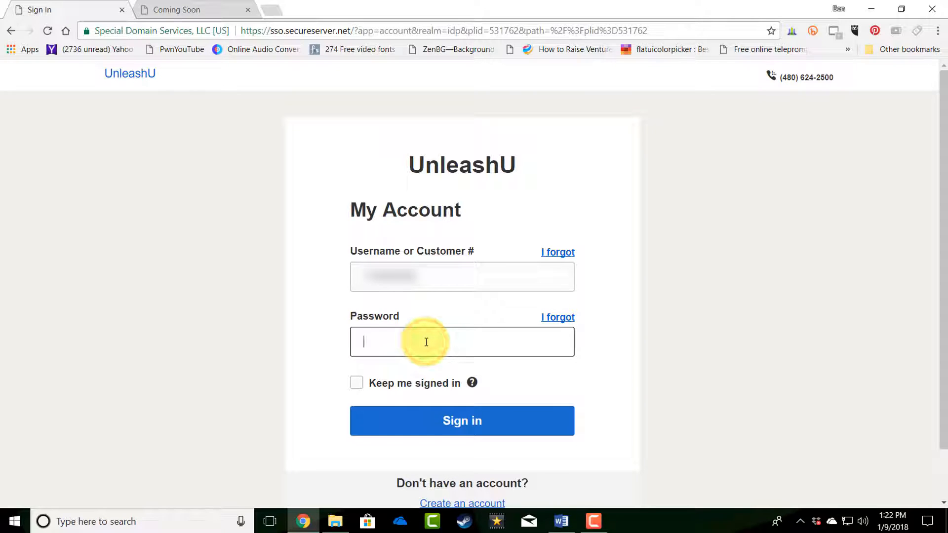
type("•••")
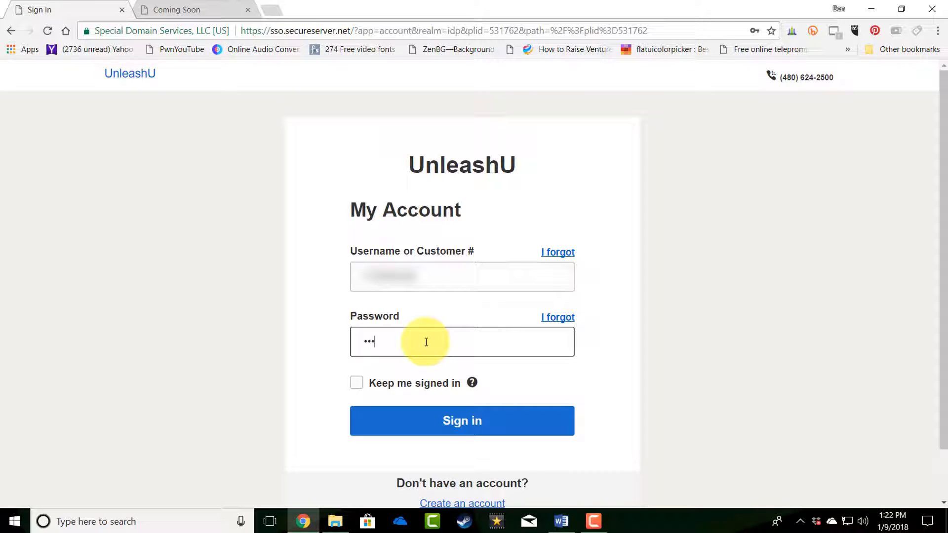
type("password")
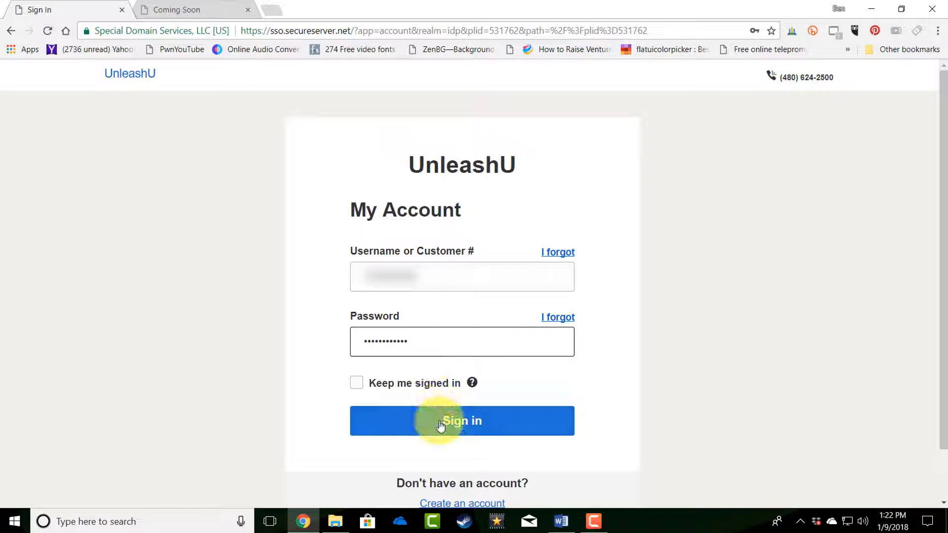
left_click(463, 421)
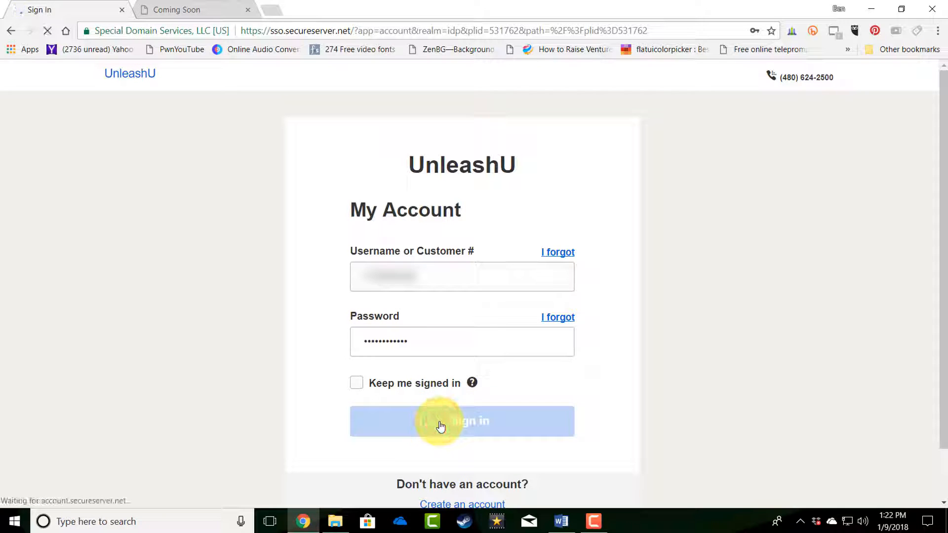
left_click(462, 420)
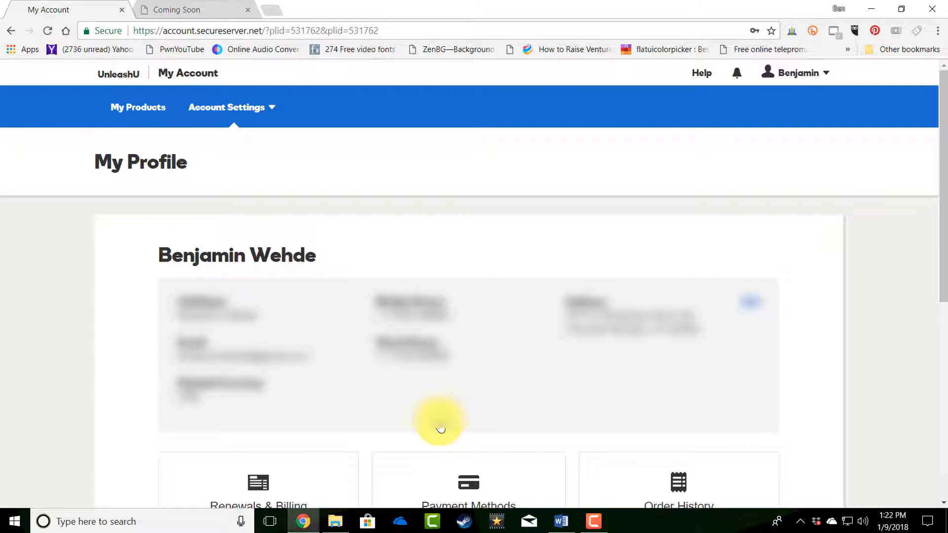
mouse_move(295, 266)
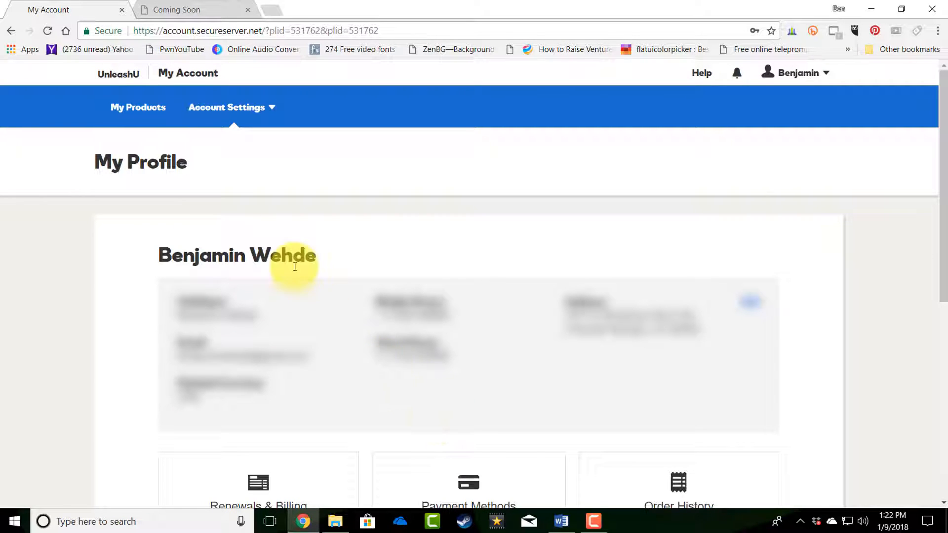
From My Products, manage the Deluxe Linux Hosting with cPanel plan for whoisbenwehde.com.
left_click(138, 107)
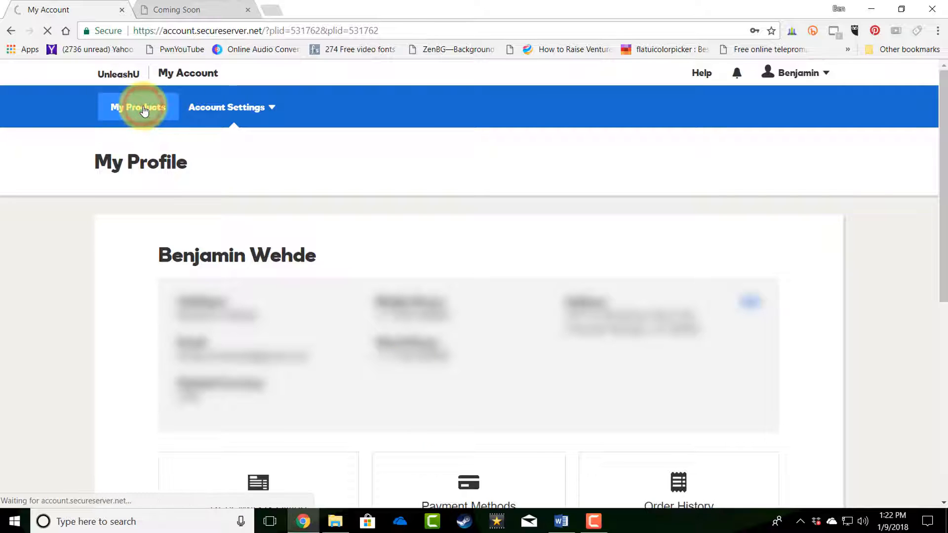
left_click(138, 107)
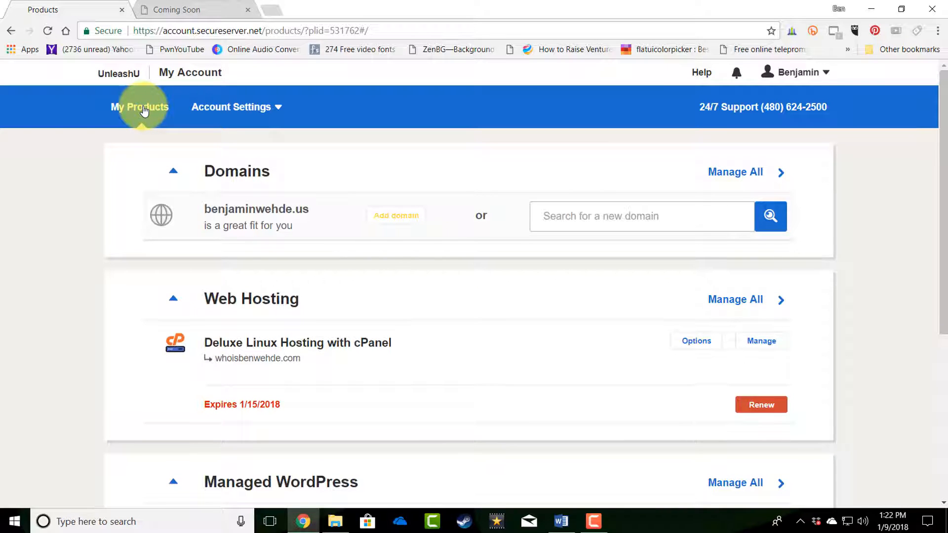
left_click(140, 106)
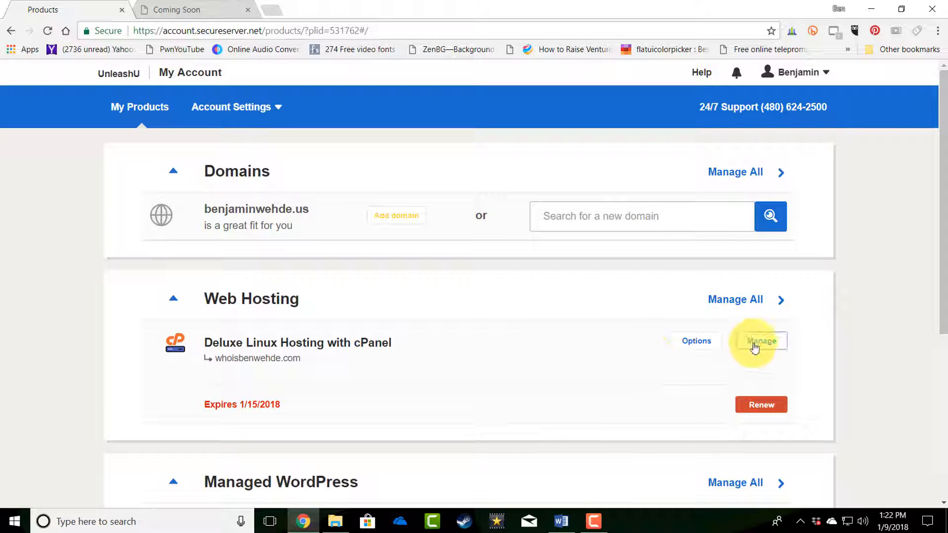
left_click(761, 341)
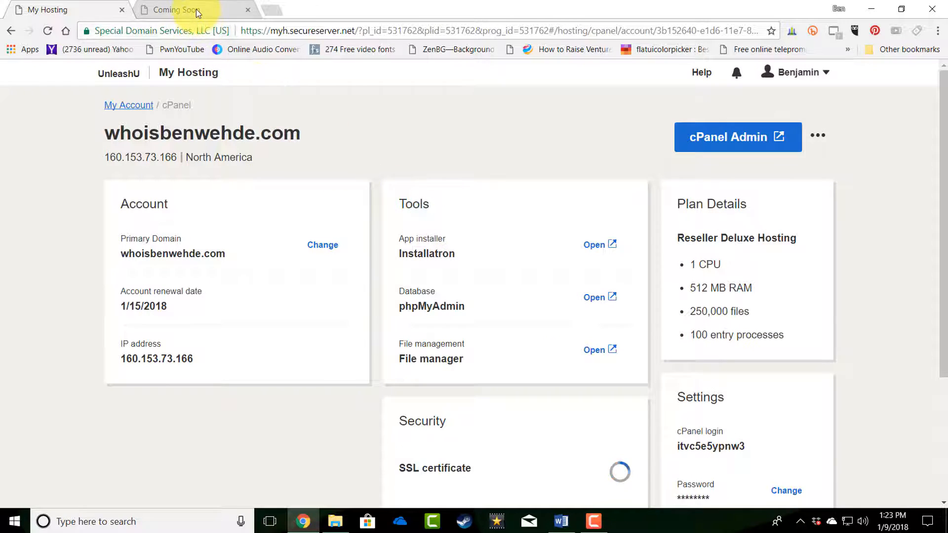
Review the site's coming-soon page and cPanel password tab, returning to the hosting management page.
left_click(187, 10)
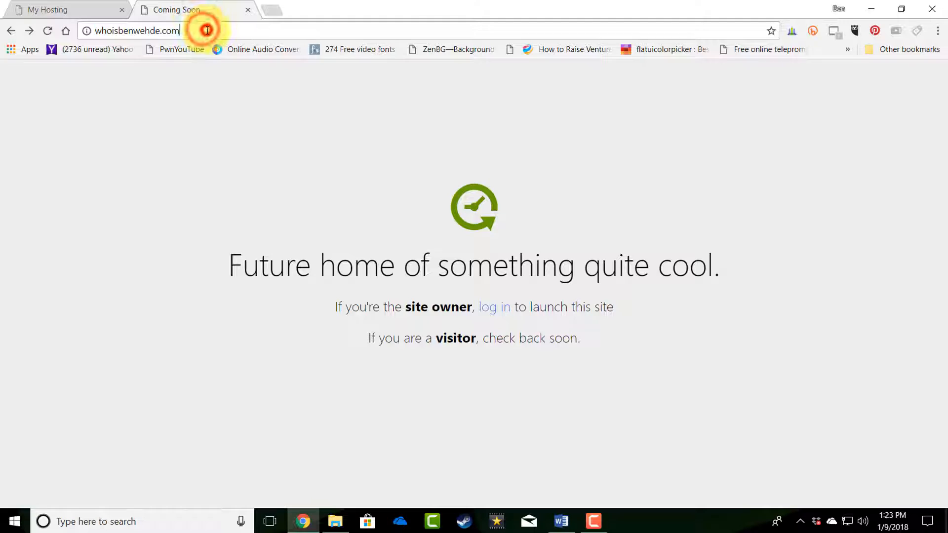
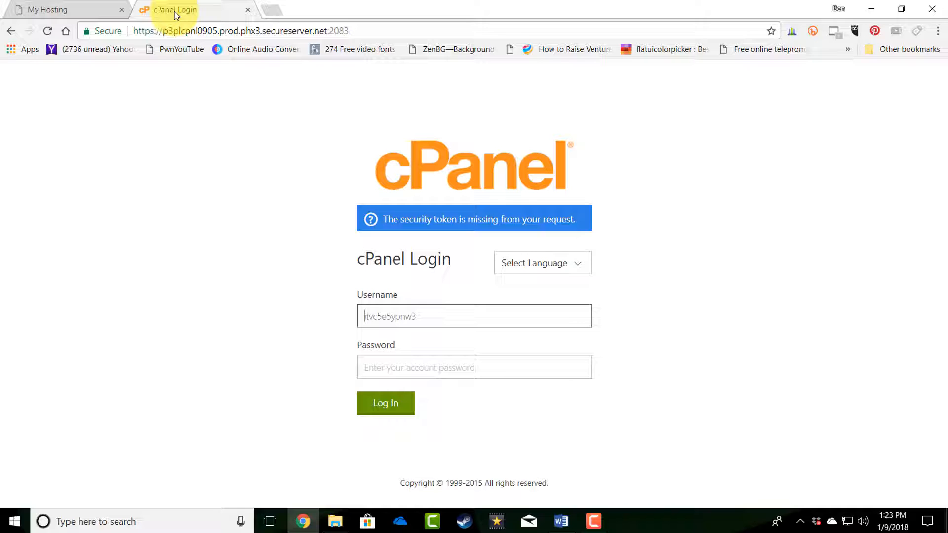
left_click(48, 10)
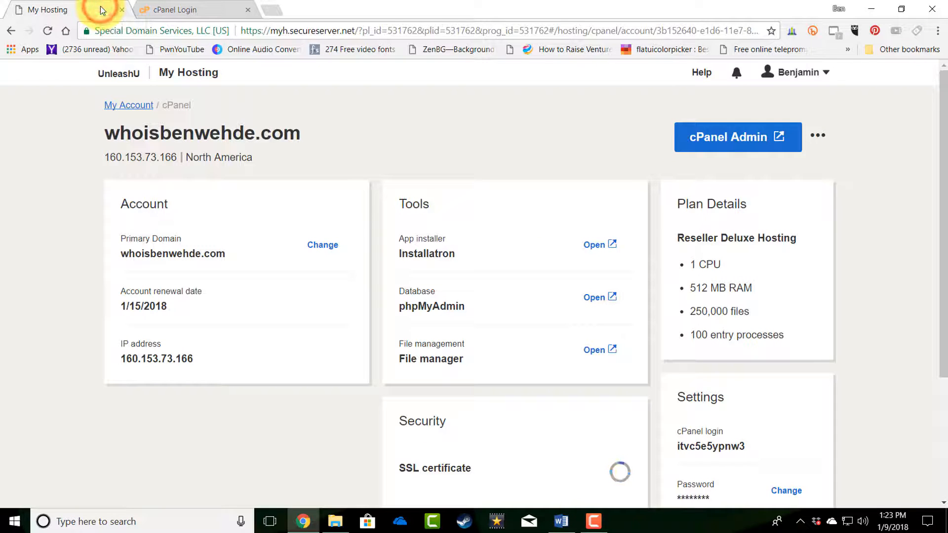
scroll("down", 3)
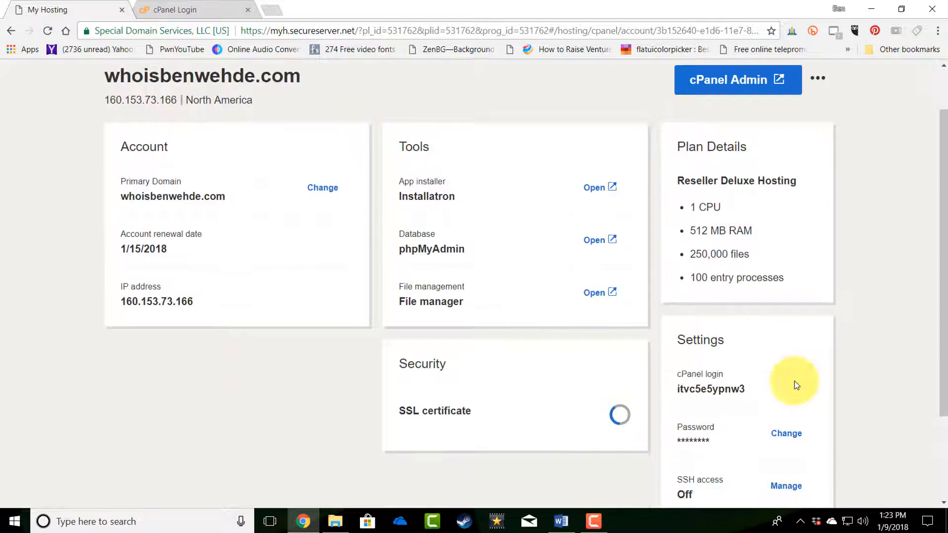
scroll("down", 3)
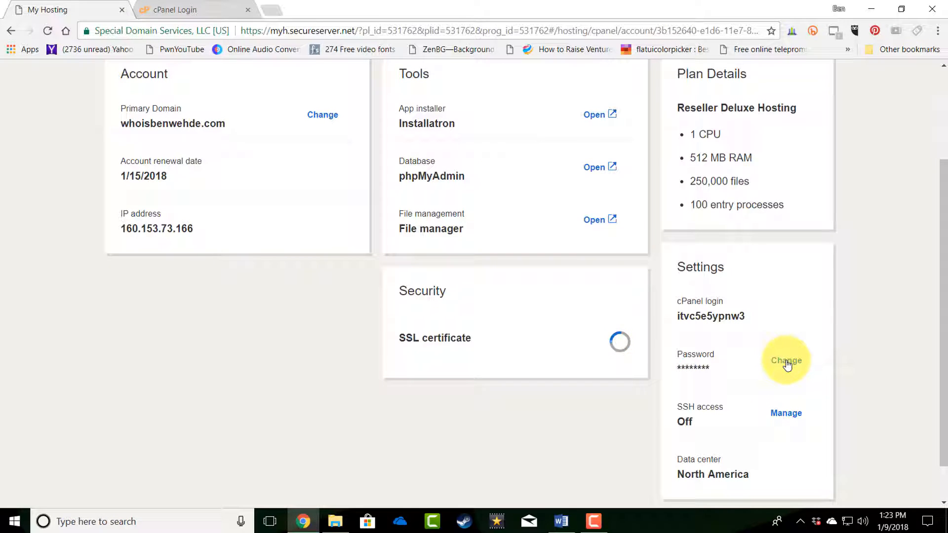
left_click(176, 10)
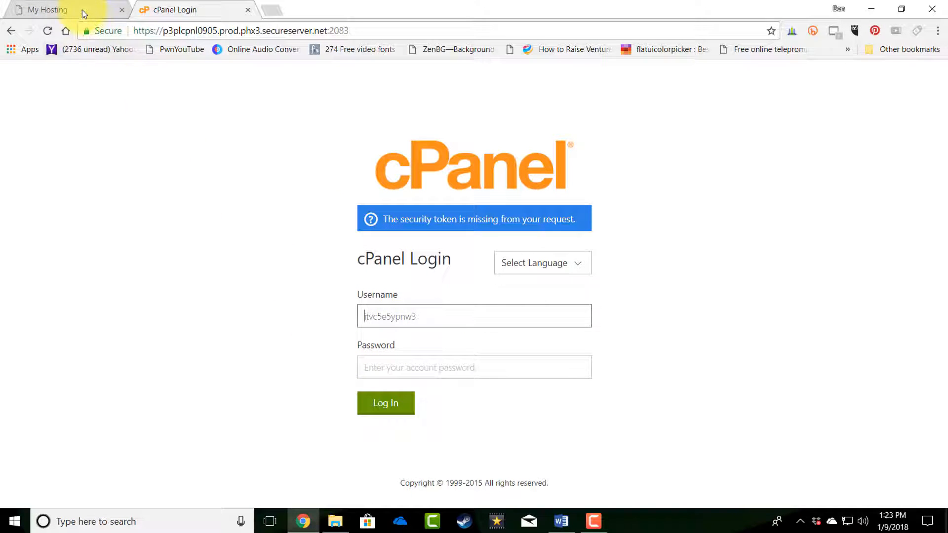
left_click(48, 10)
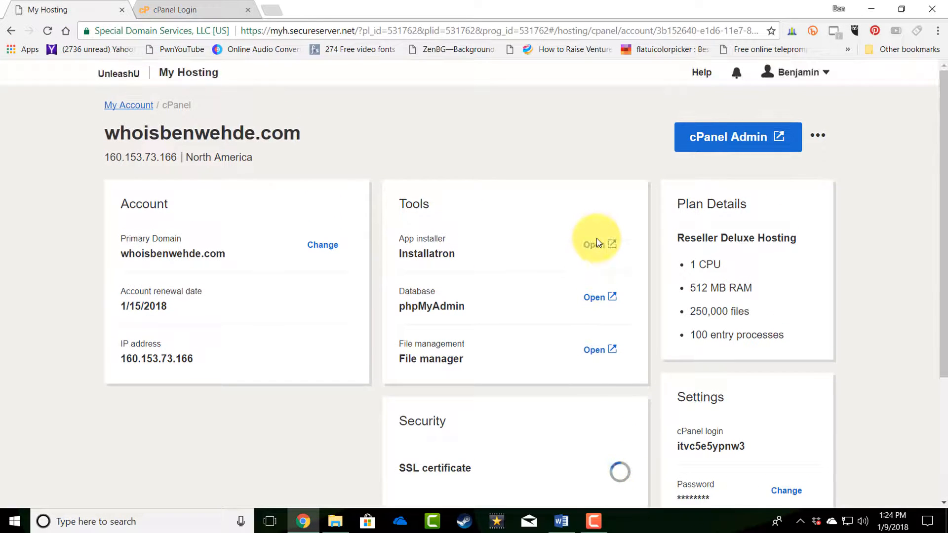
mouse_move(686, 181)
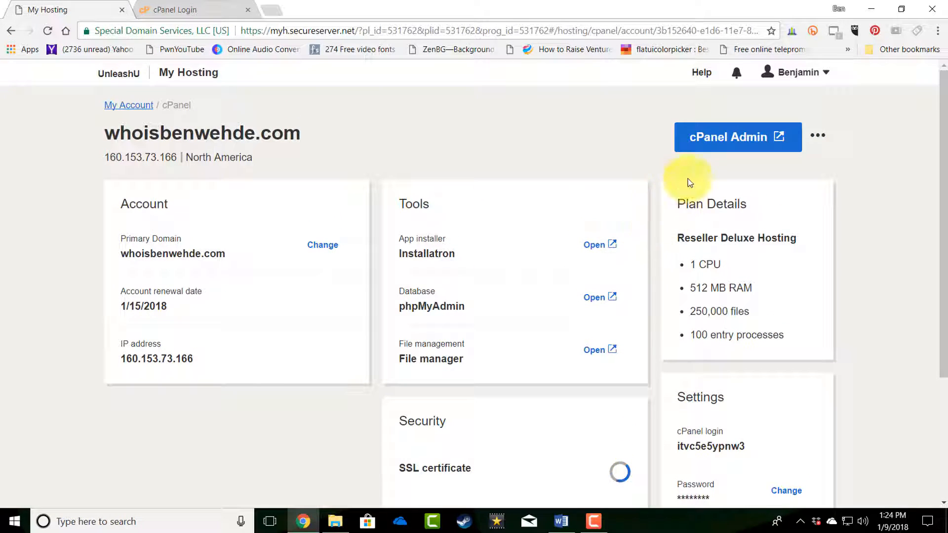
Enter cPanel Admin and launch the WordPress installer from Featured Applications.
left_click(737, 136)
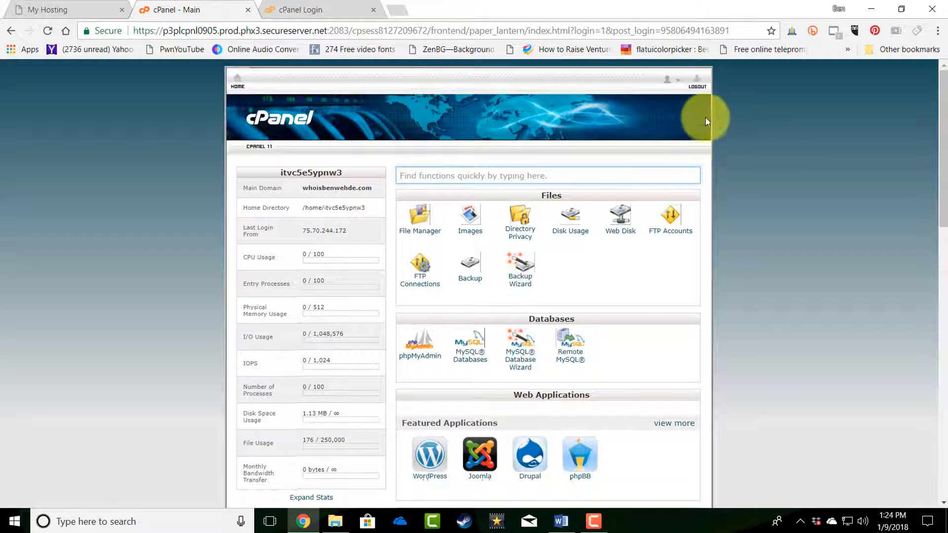
mouse_move(724, 117)
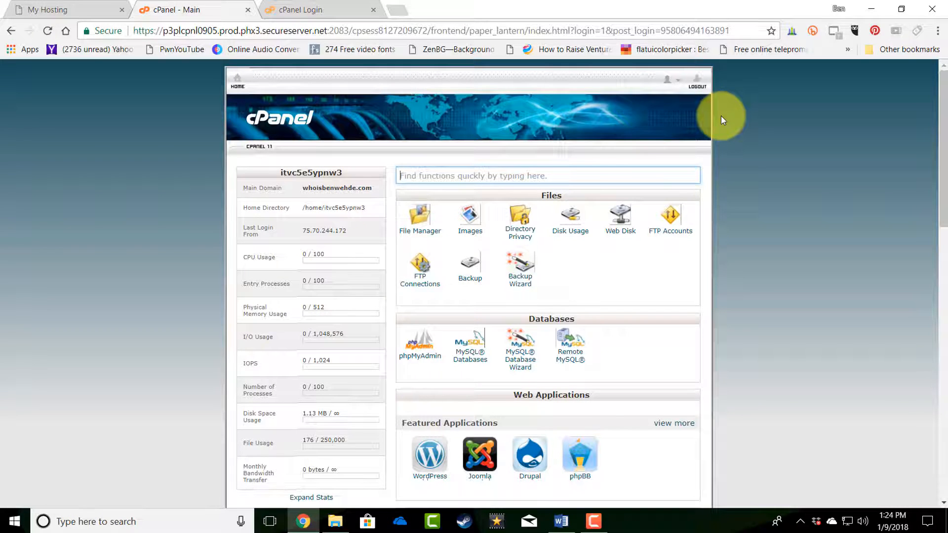
scroll("down", 3)
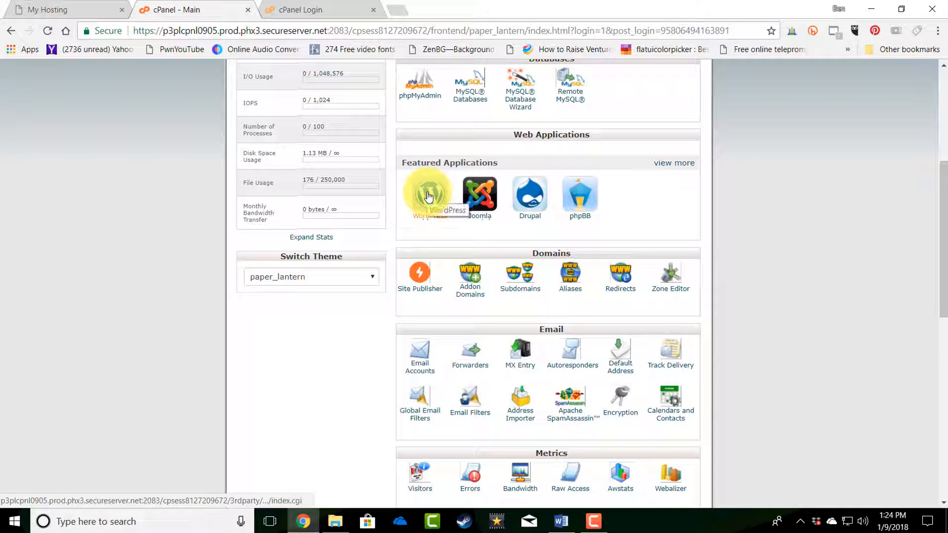
mouse_move(428, 194)
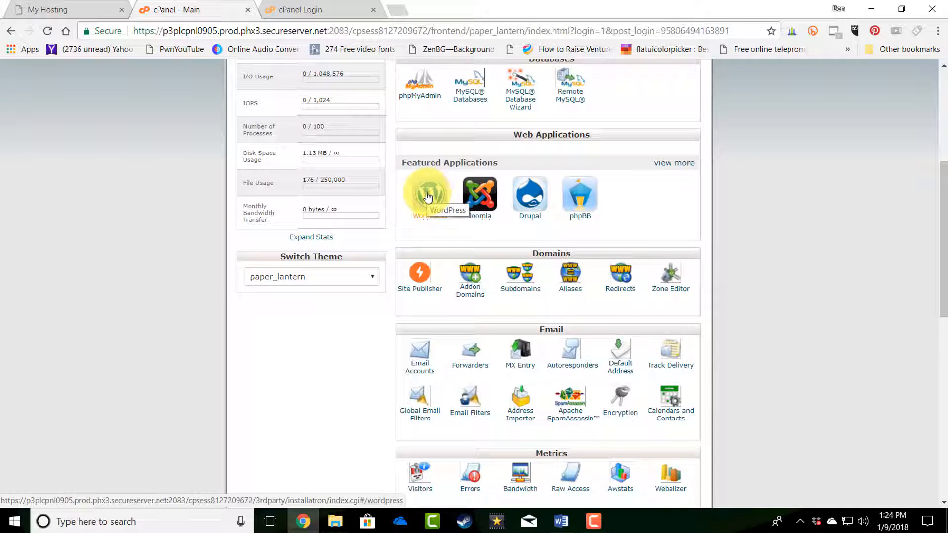
left_click(426, 195)
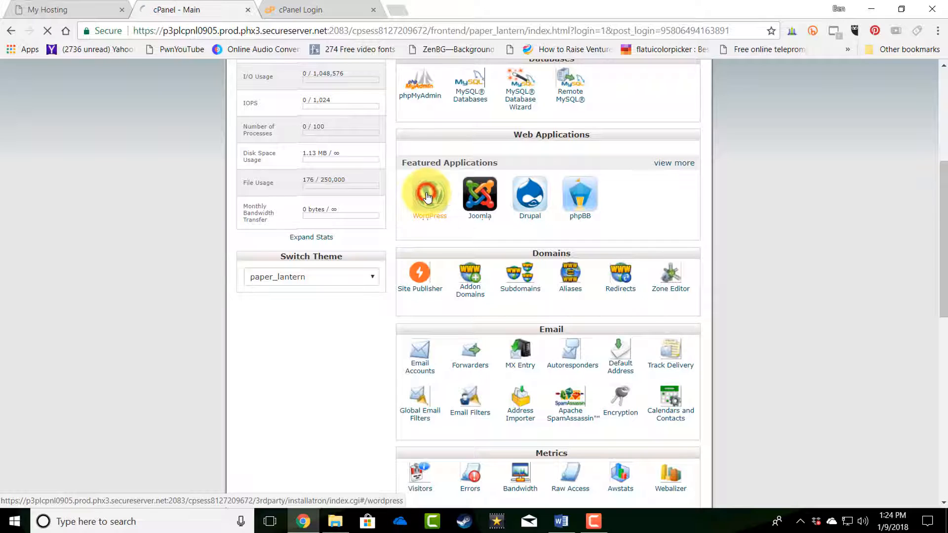
Review Installatron's WordPress overview page with its description and demo site.
left_click(427, 195)
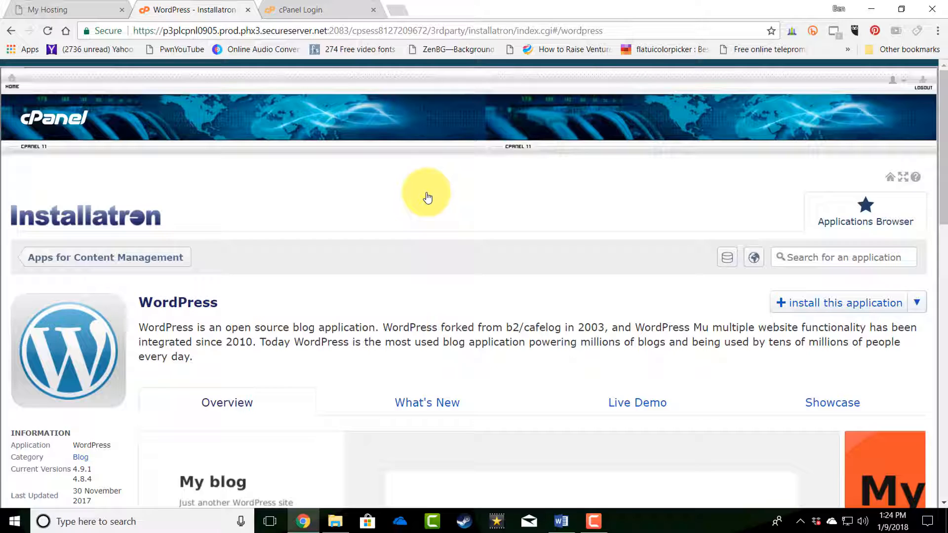
mouse_move(936, 139)
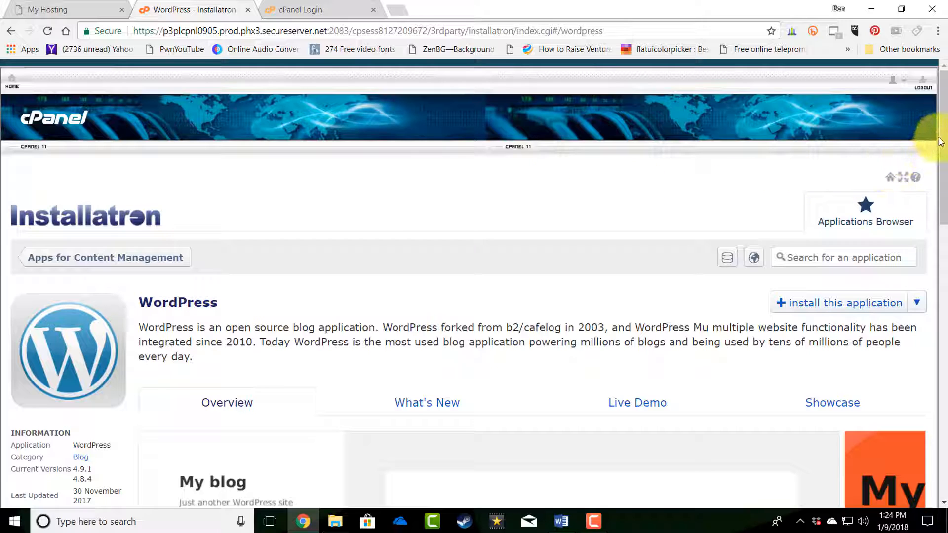
scroll("down", 3)
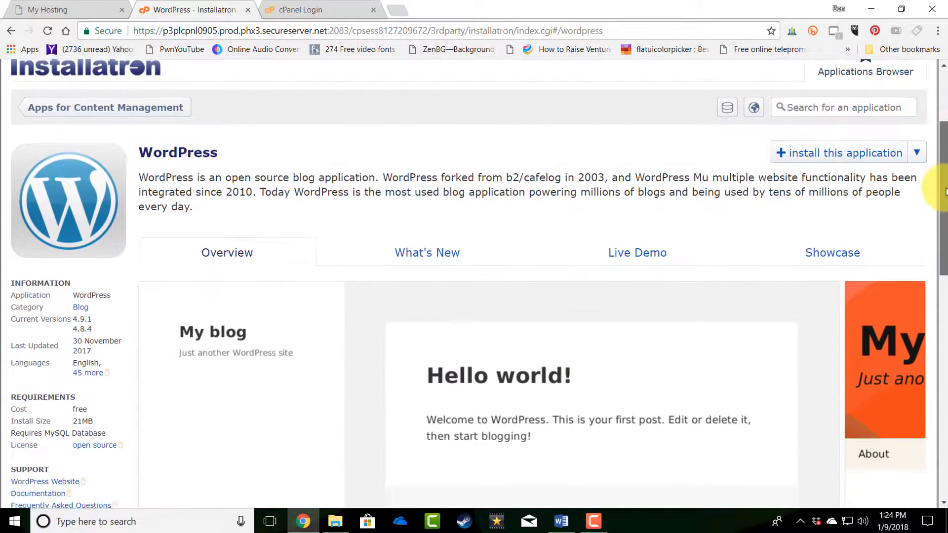
scroll("down", 3)
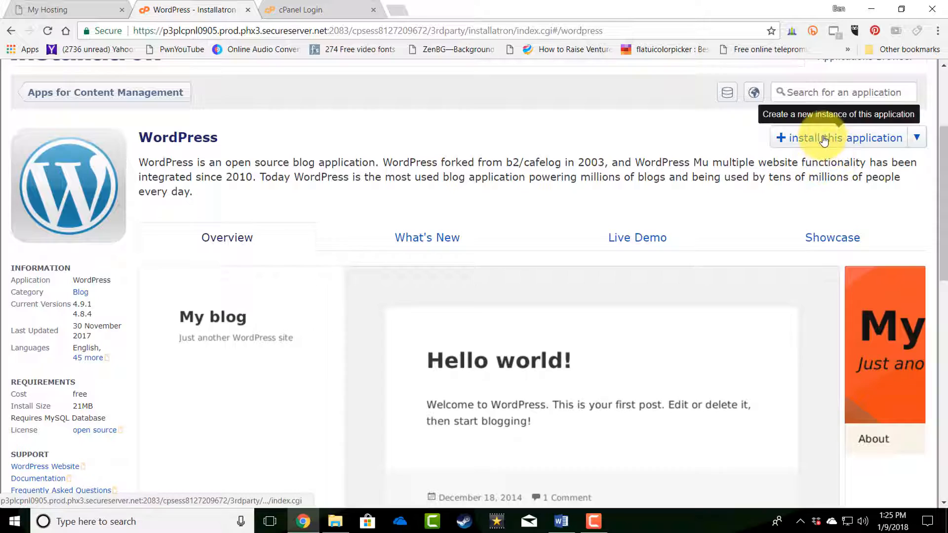
Start a new WordPress install with the directory left empty for the site root.
left_click(839, 137)
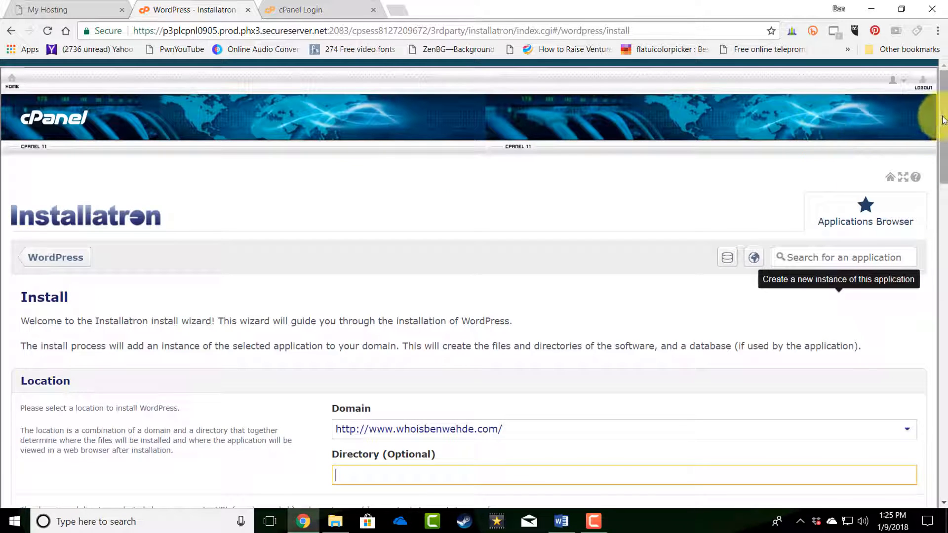
scroll("down", 3)
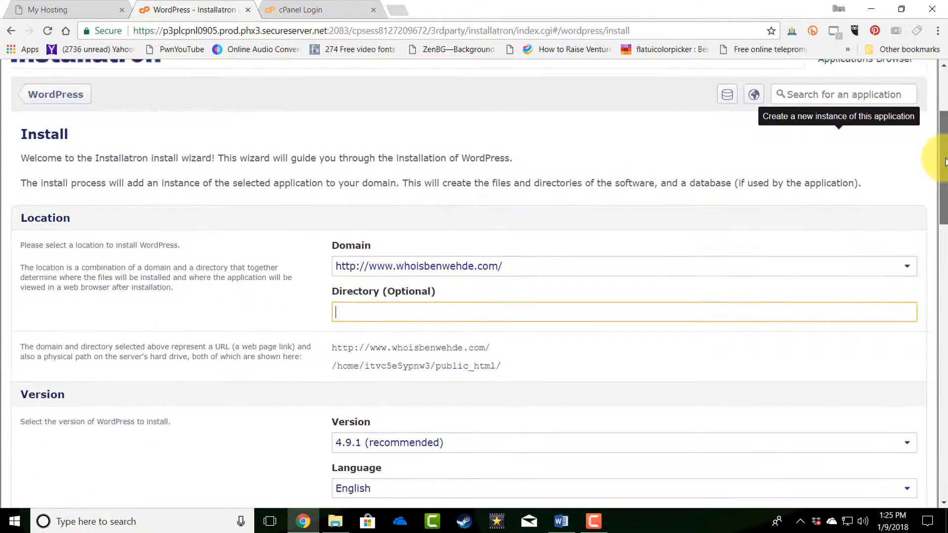
scroll("down", 3)
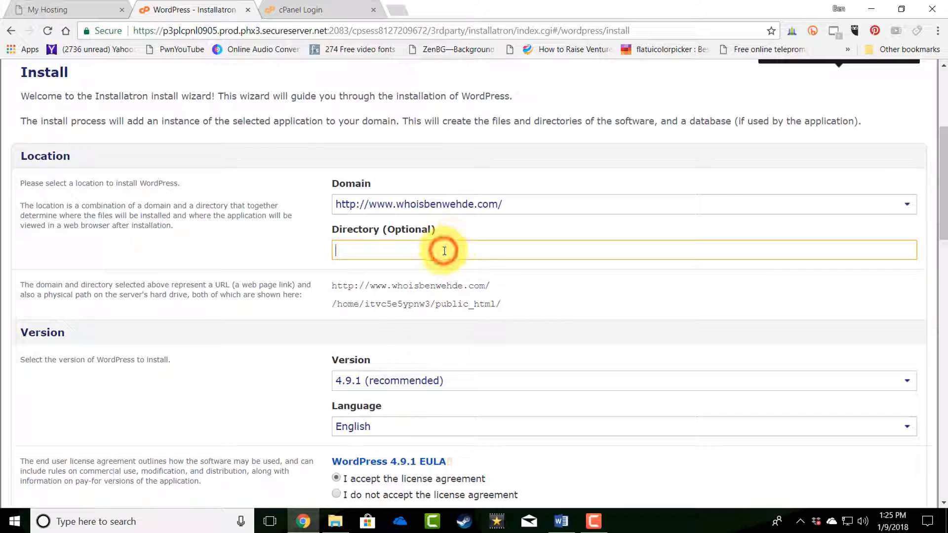
left_click(444, 250)
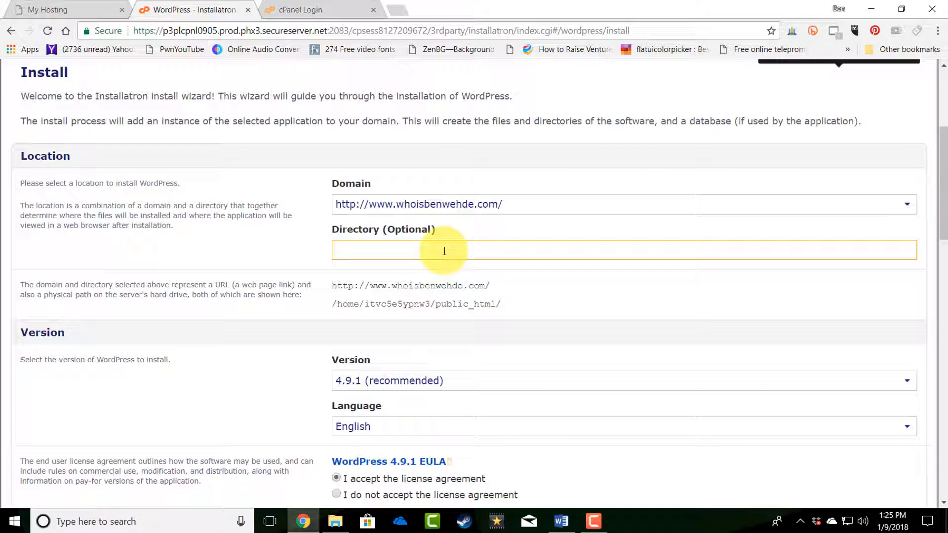
left_click(445, 250)
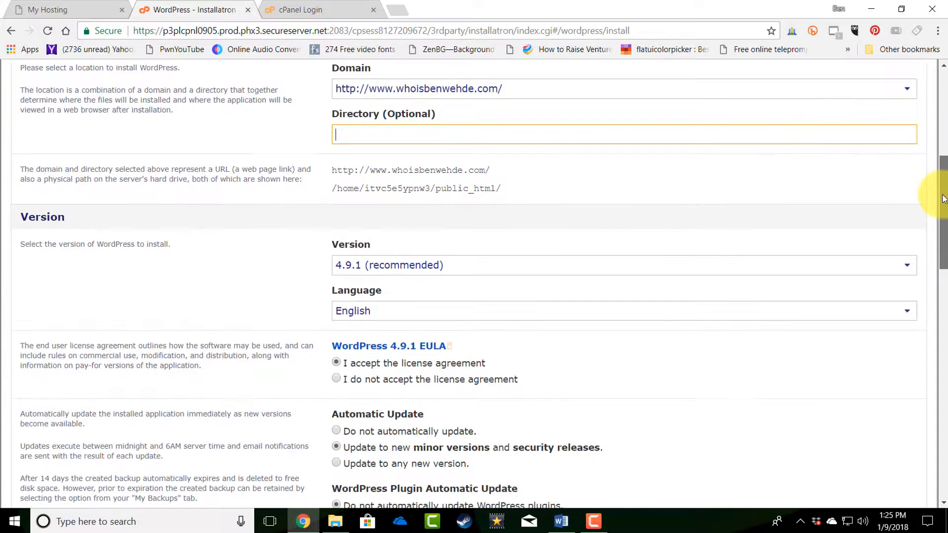
Set WordPress core updates to 'Do not automatically update'.
scroll("down", 3)
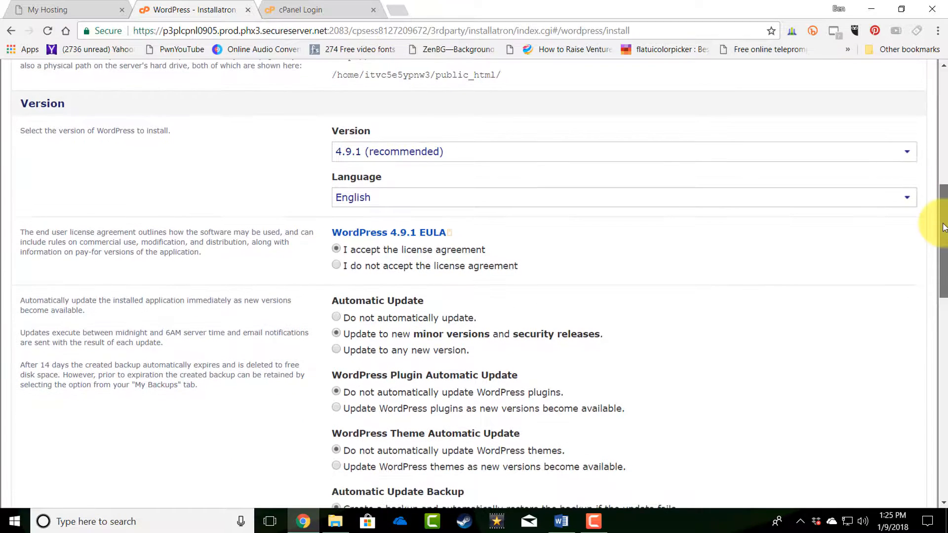
scroll("down", 3)
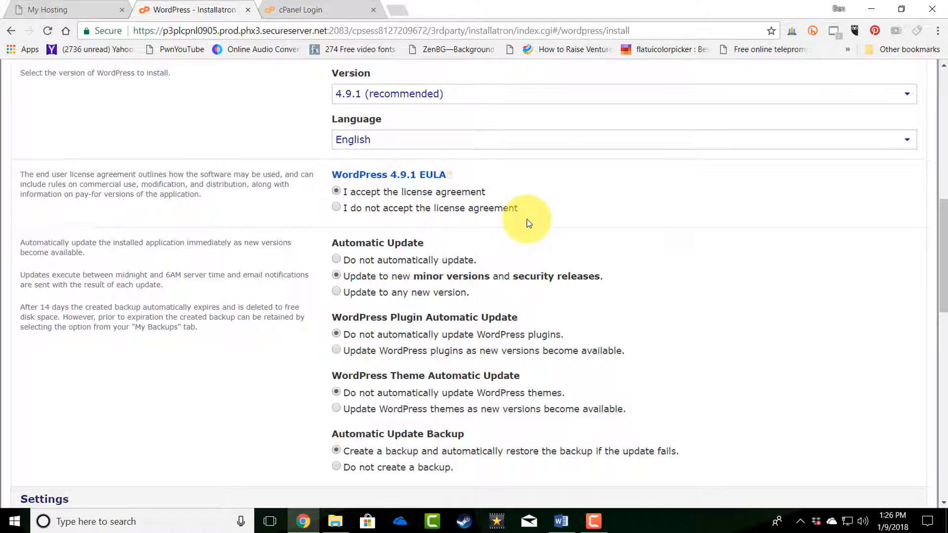
scroll("down", 3)
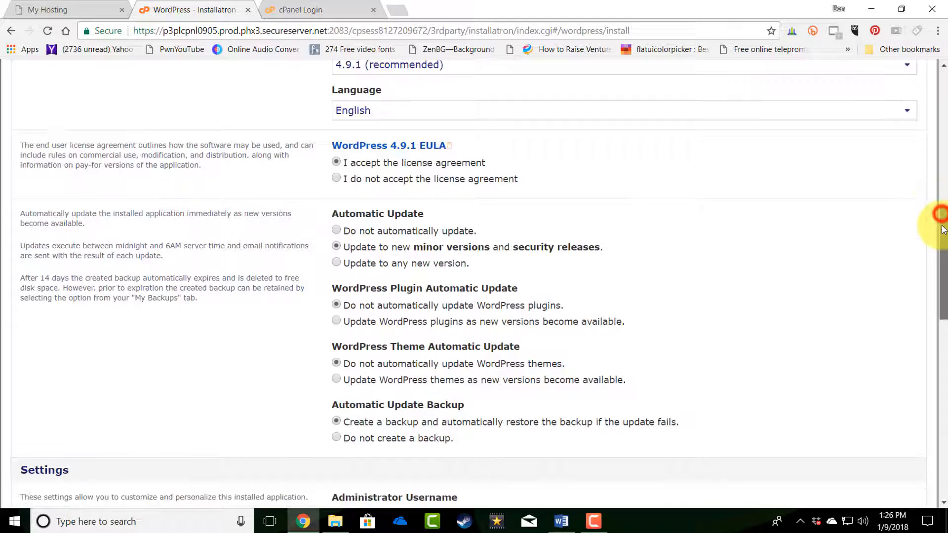
scroll("down", 3)
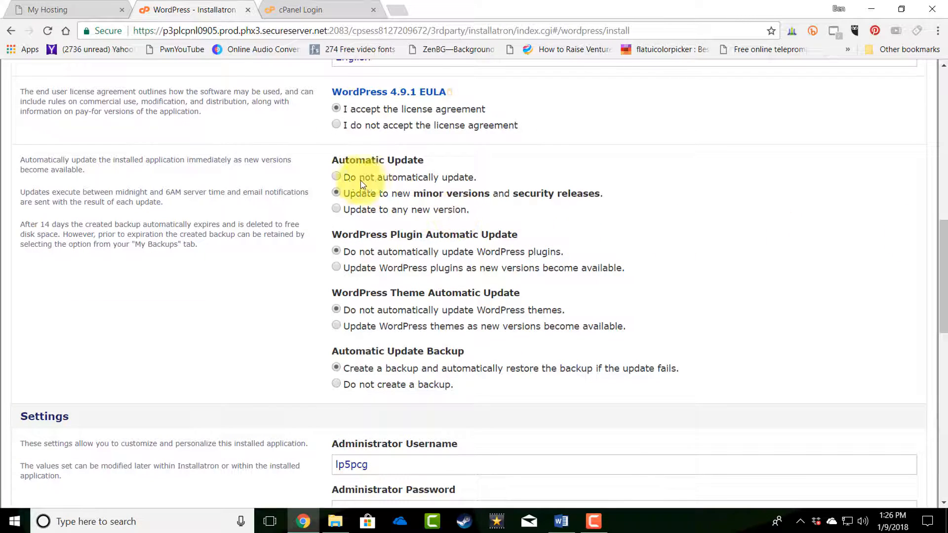
left_click(336, 177)
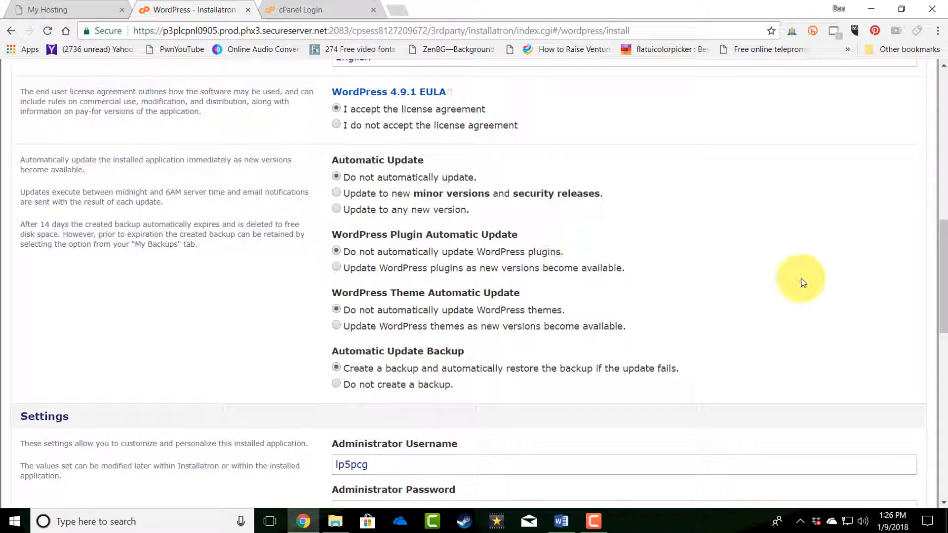
scroll("down", 3)
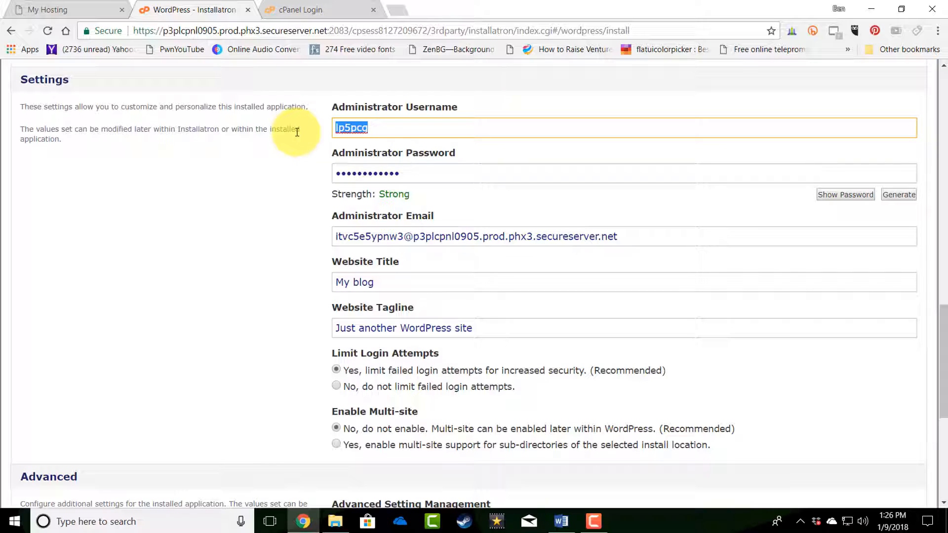
type("tempadm")
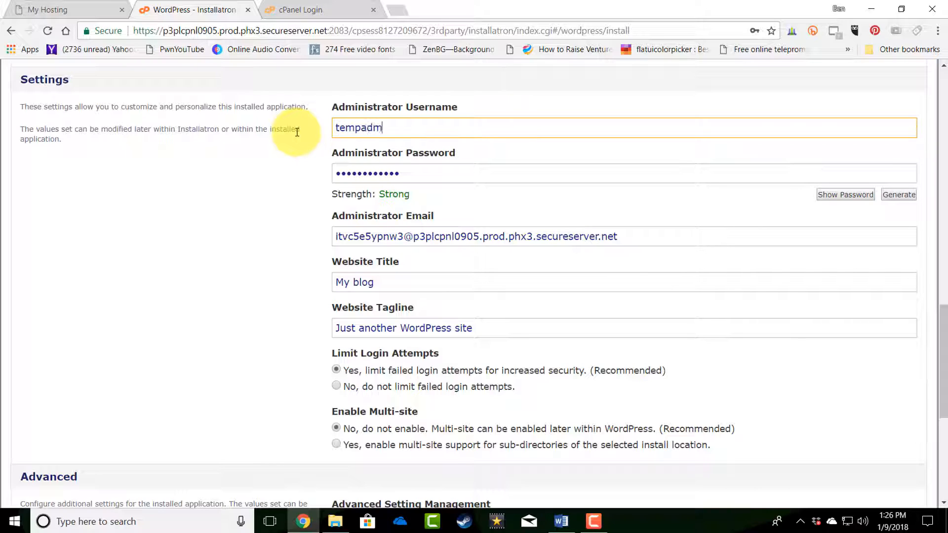
type("in")
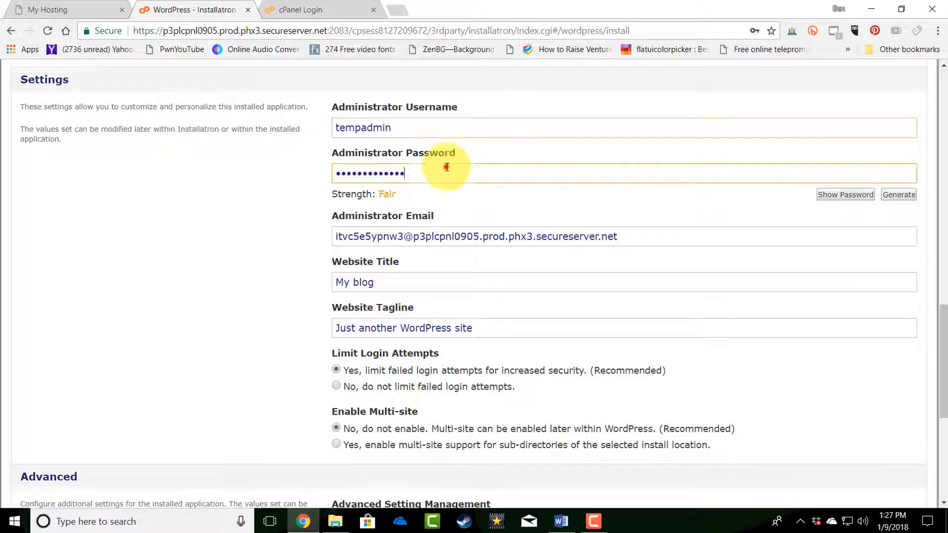
mouse_move(569, 218)
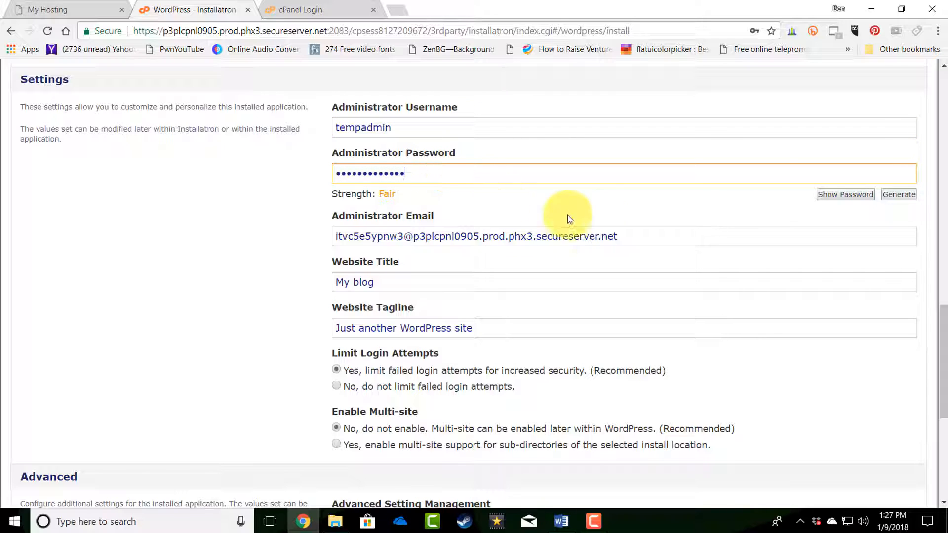
triple_click(476, 236)
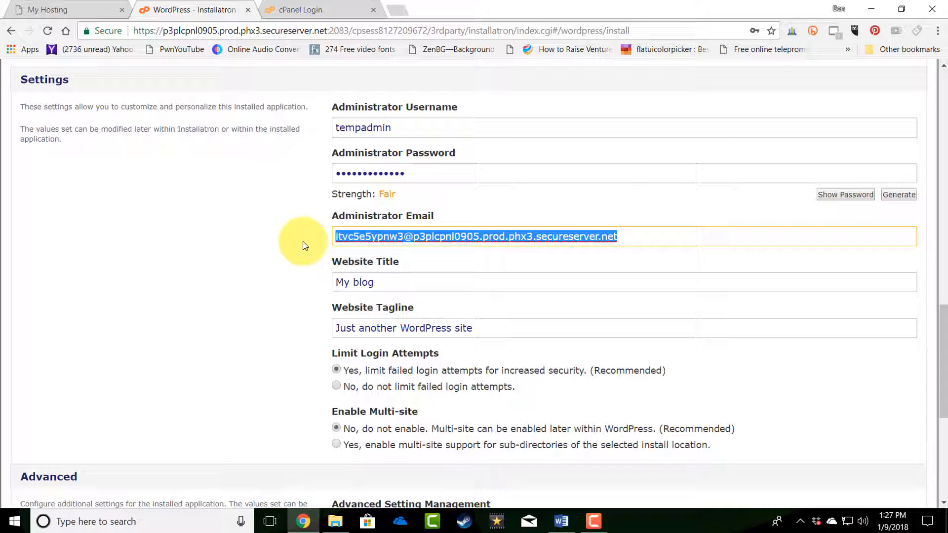
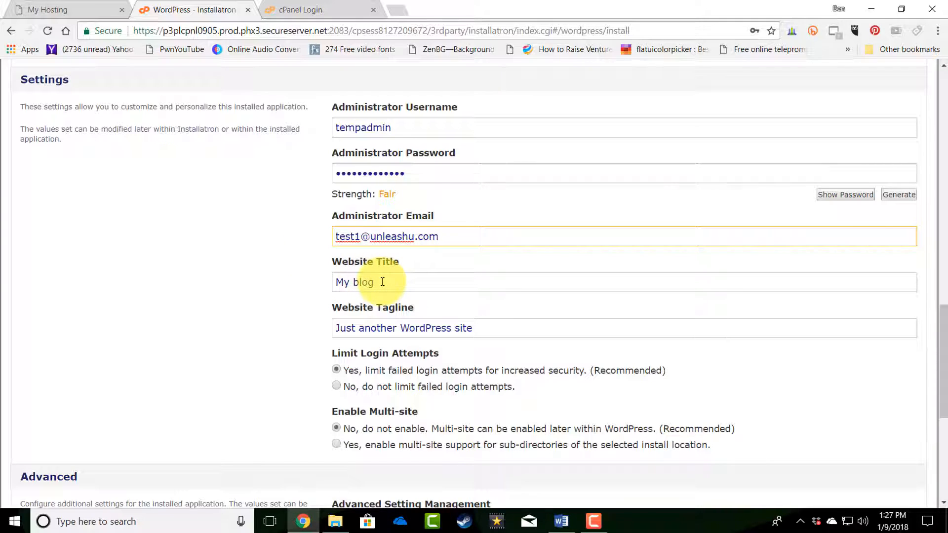
Rename the website title from 'My blog' to 'Who Is Ben Wehde'.
double_click(355, 281)
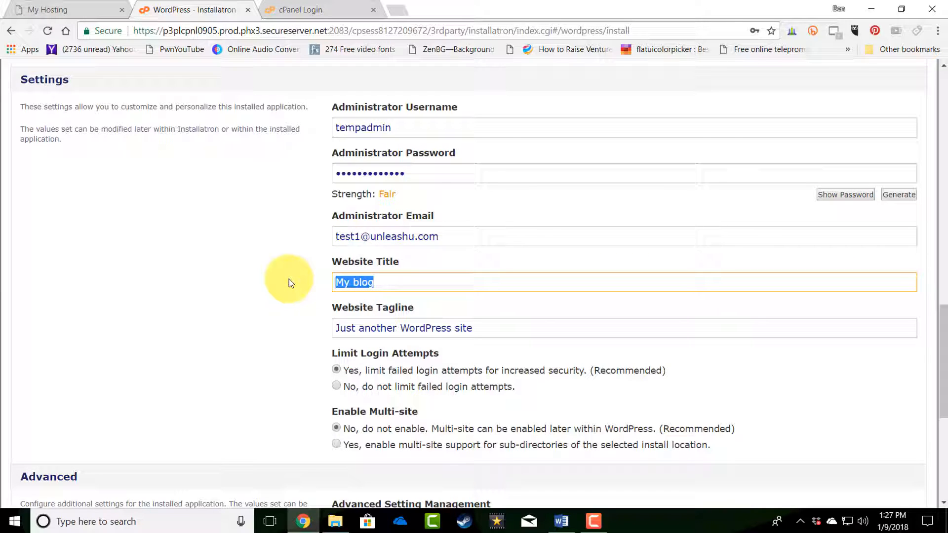
type("Who")
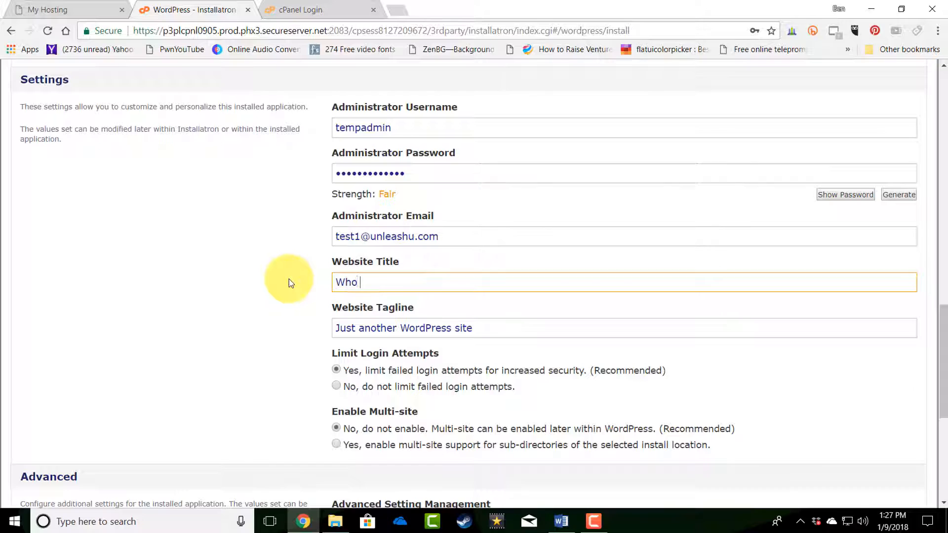
type("Is Ben W")
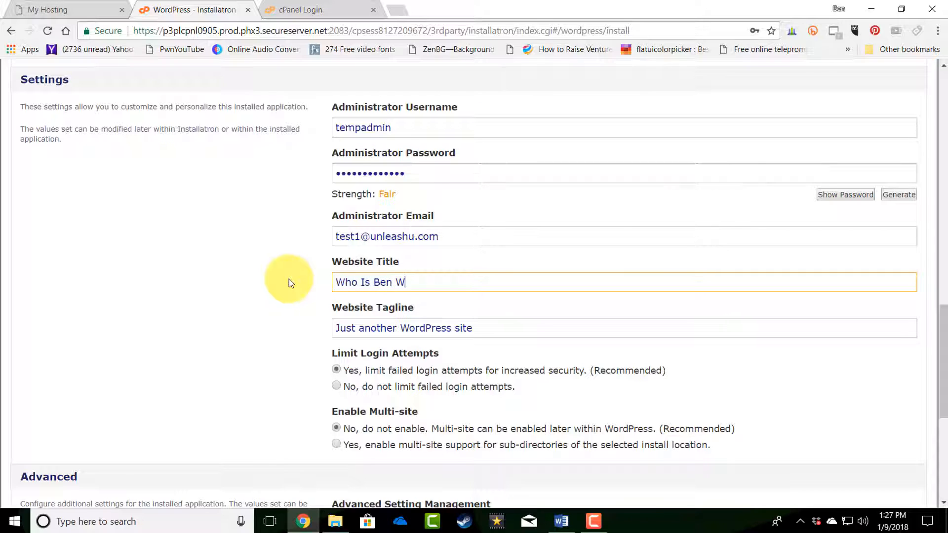
type("ehde")
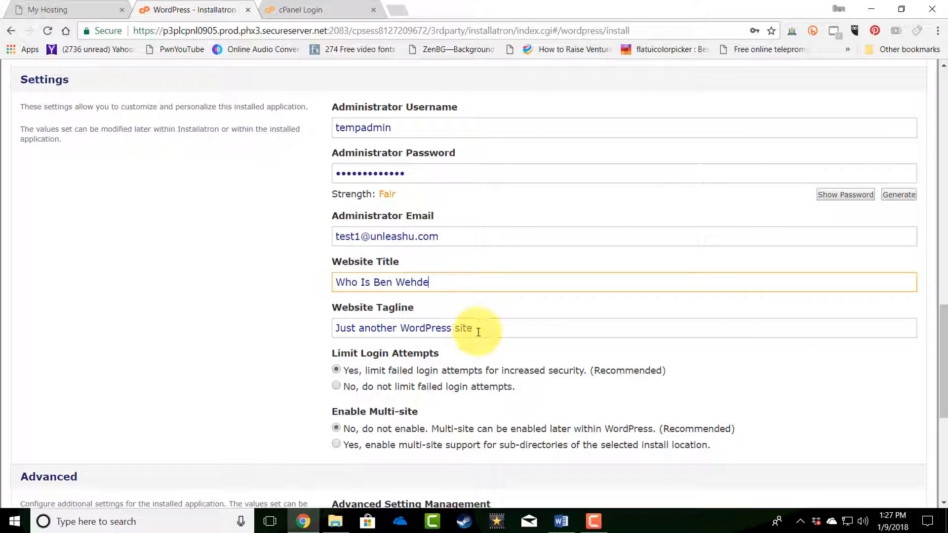
triple_click(402, 328)
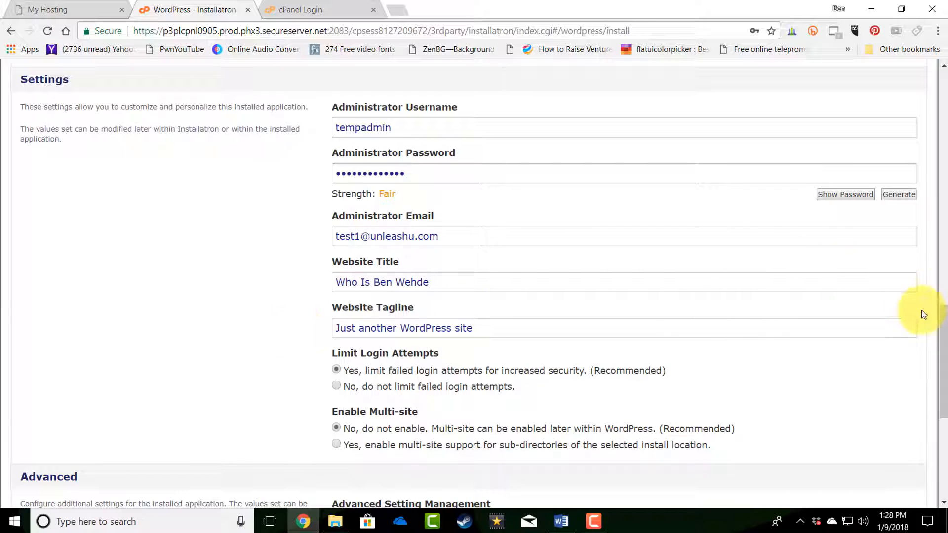
Install WordPress with advanced settings managed automatically.
scroll("down", 3)
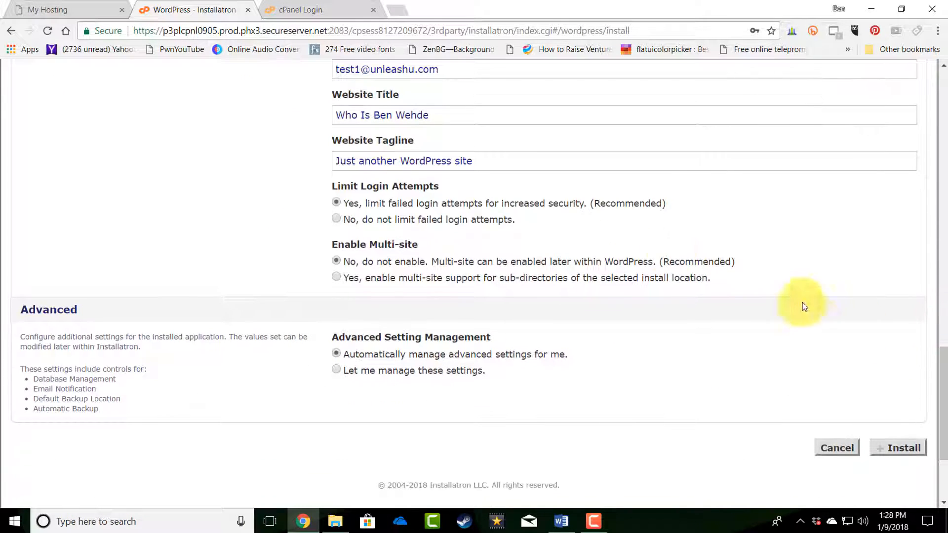
mouse_move(672, 250)
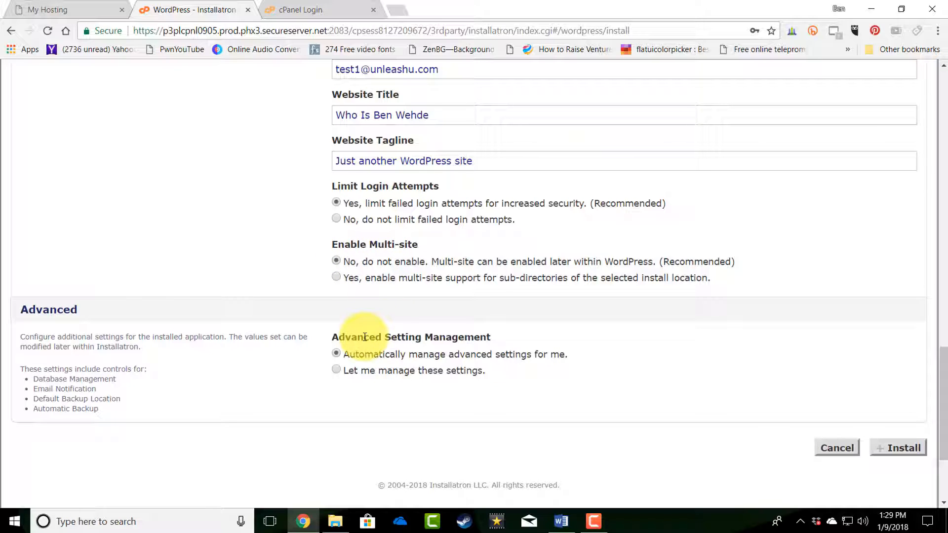
mouse_move(484, 372)
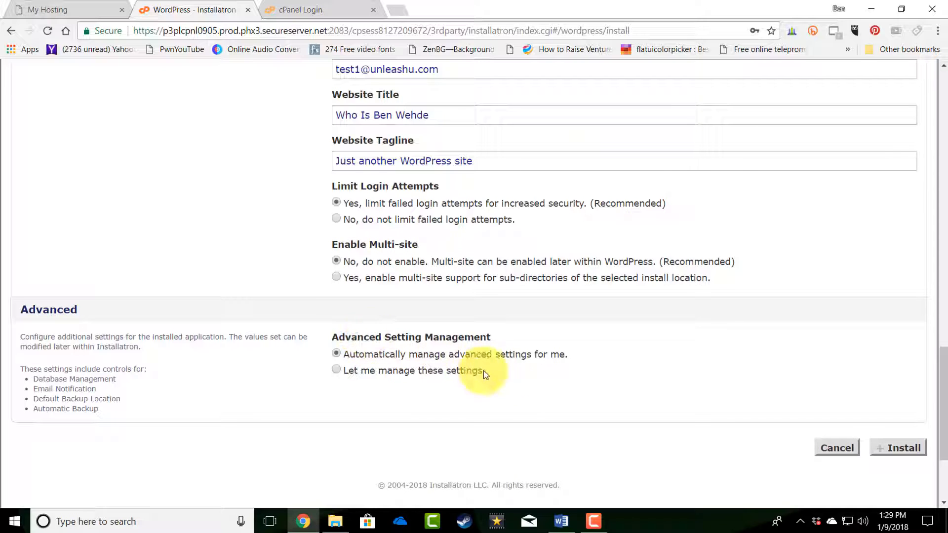
mouse_move(752, 384)
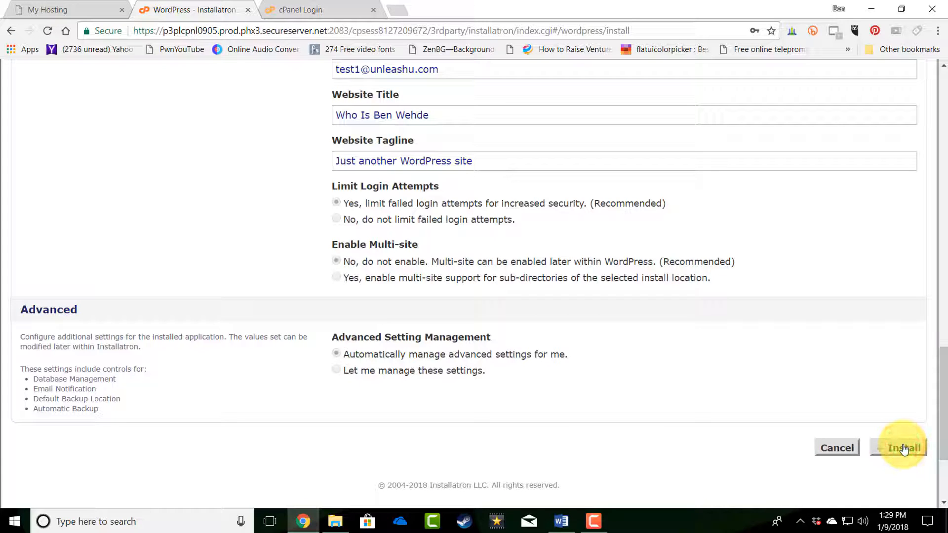
left_click(899, 447)
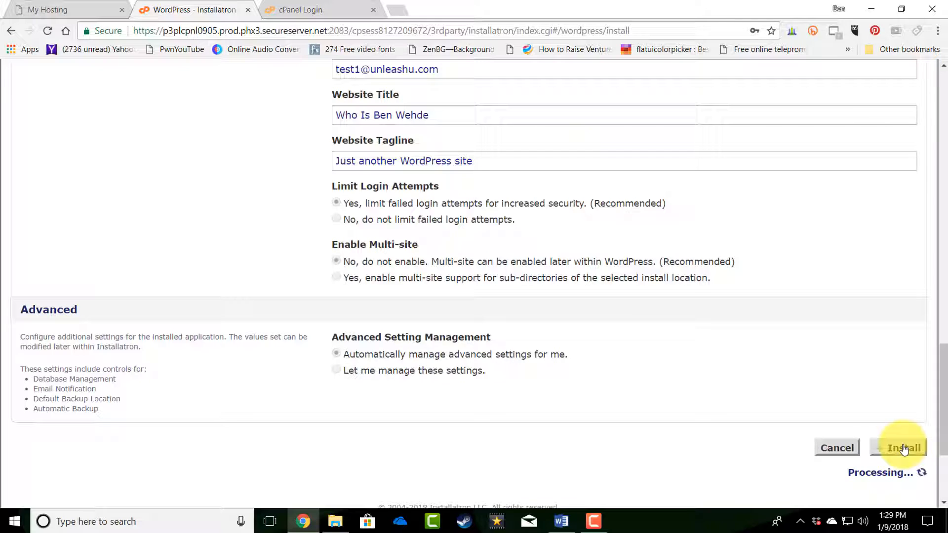
left_click(901, 448)
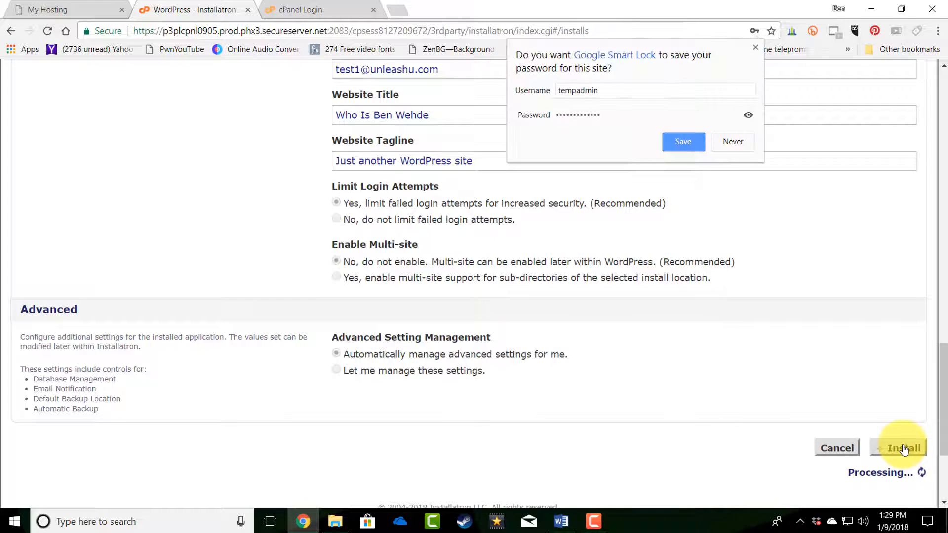
left_click(899, 448)
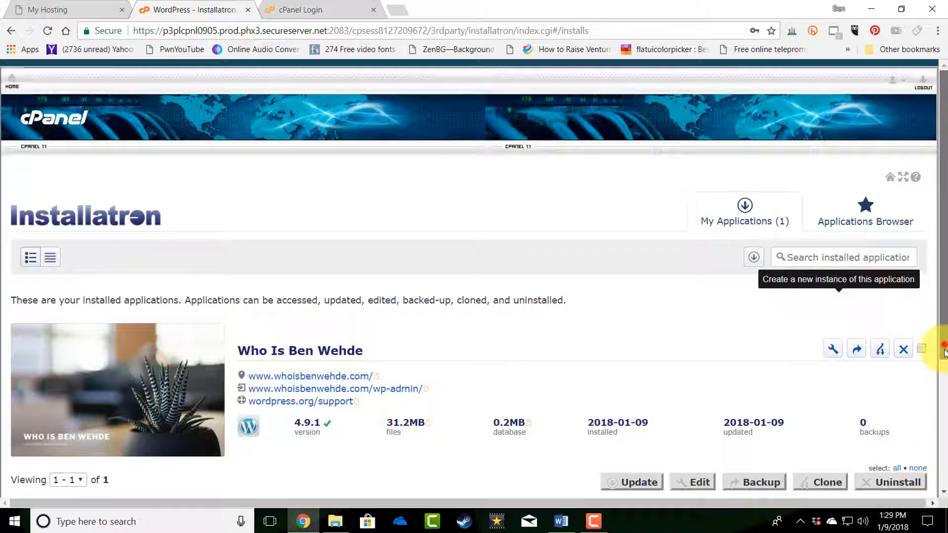
scroll("down", 3)
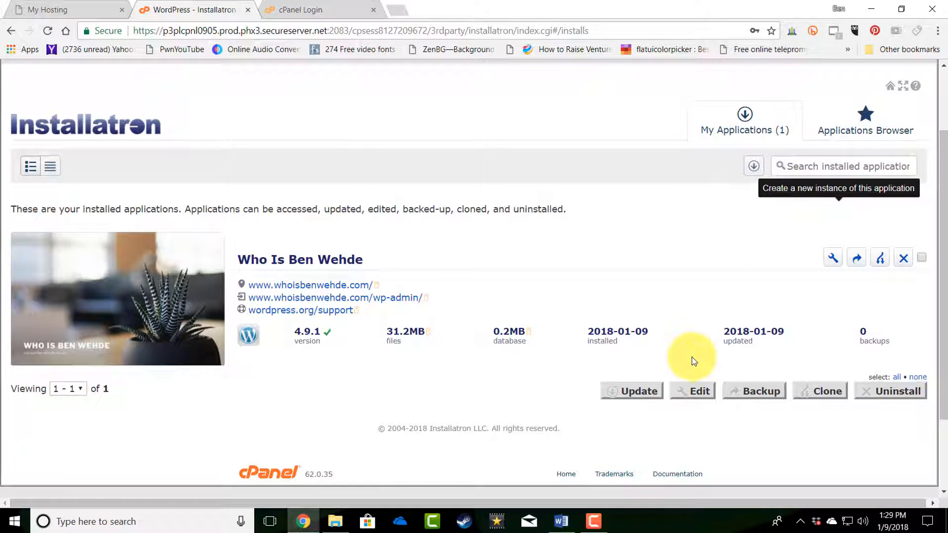
mouse_move(376, 316)
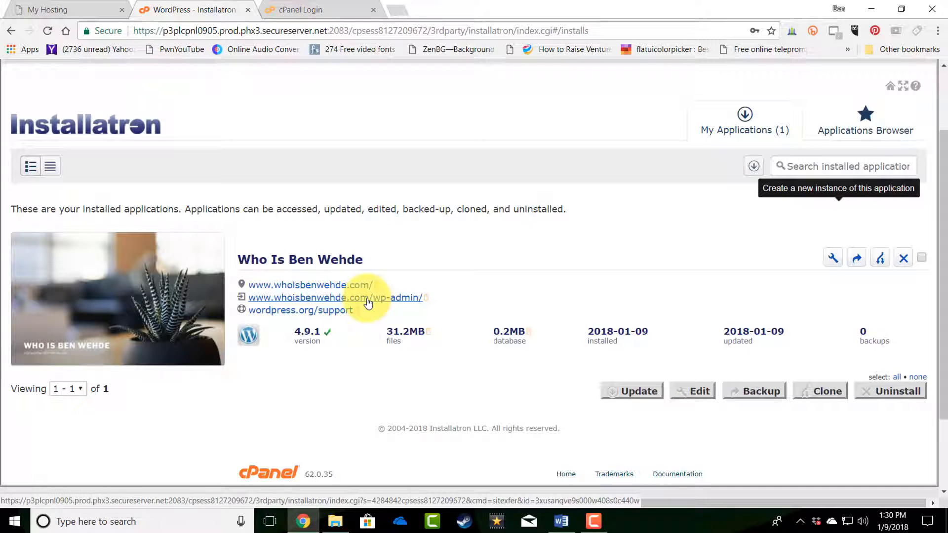
left_click(335, 297)
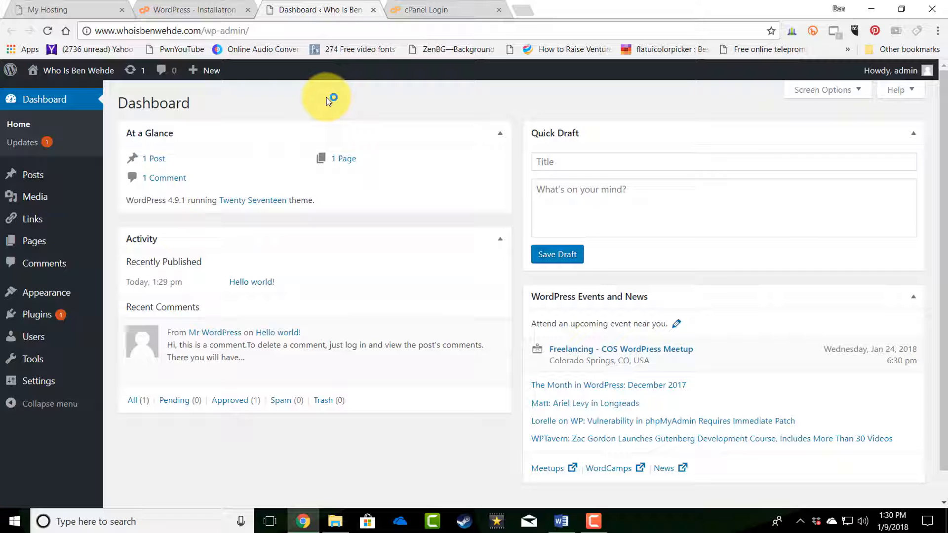
mouse_move(140, 109)
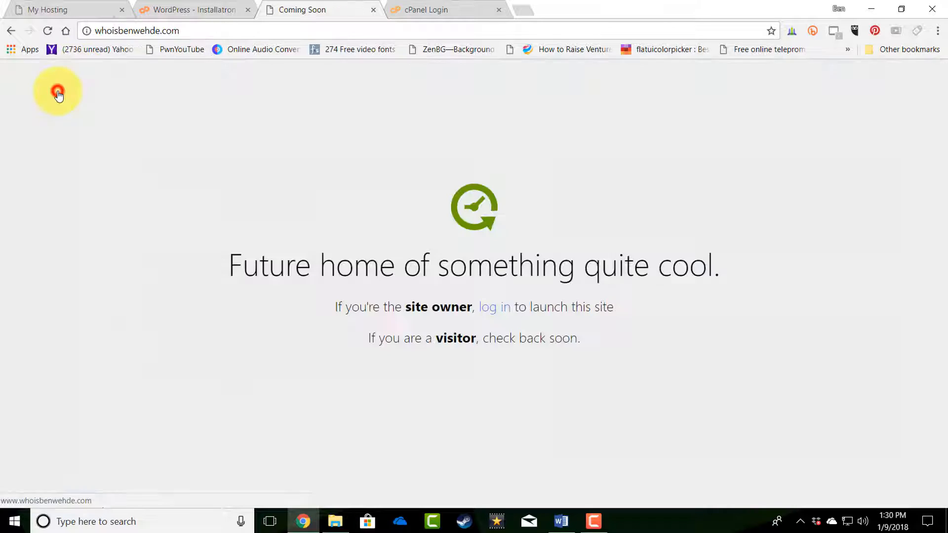
mouse_move(336, 138)
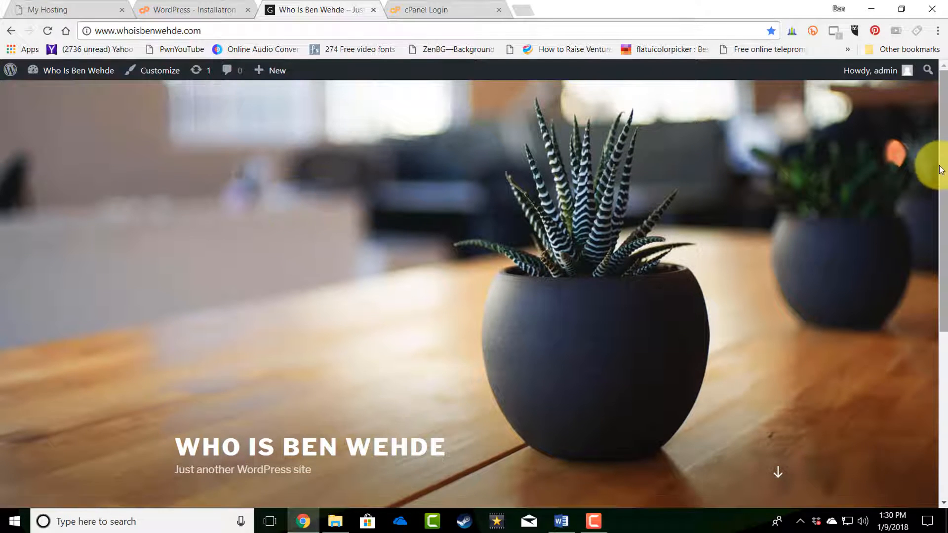
Scroll the live front page down to the Hello world! post and back to the top.
scroll("down", 3)
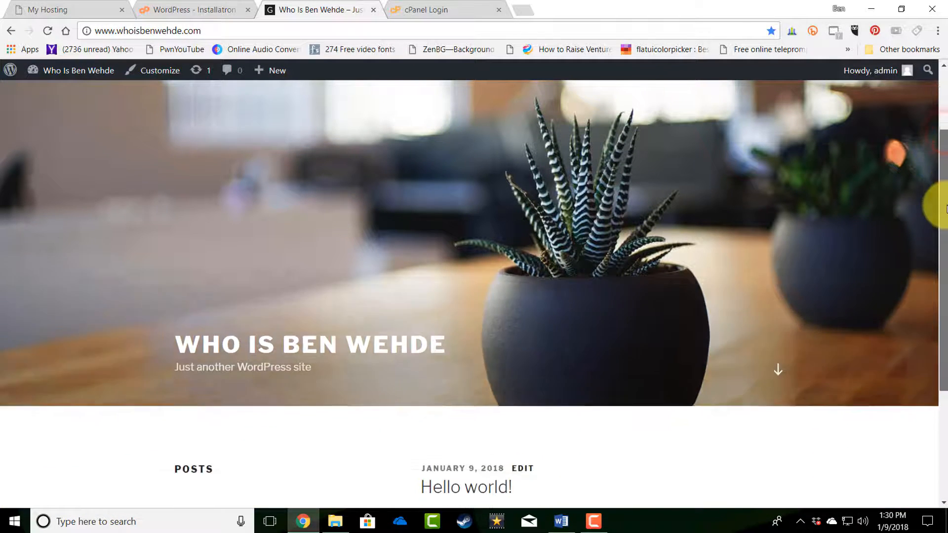
scroll("down", 3)
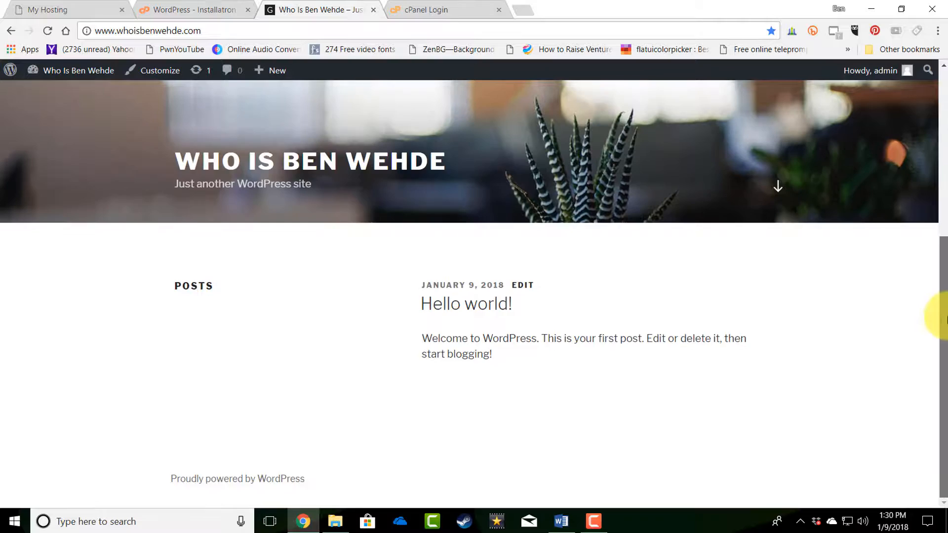
scroll("up", 3)
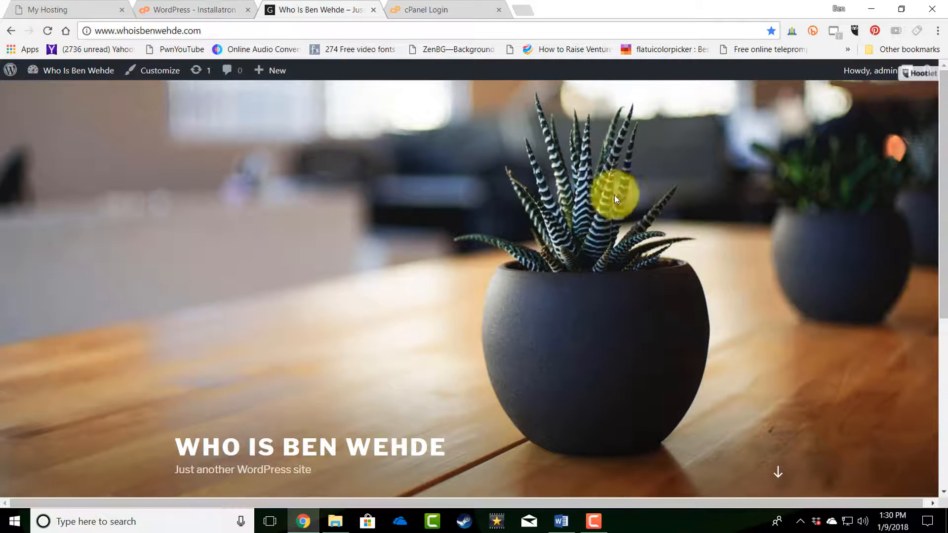
mouse_move(445, 249)
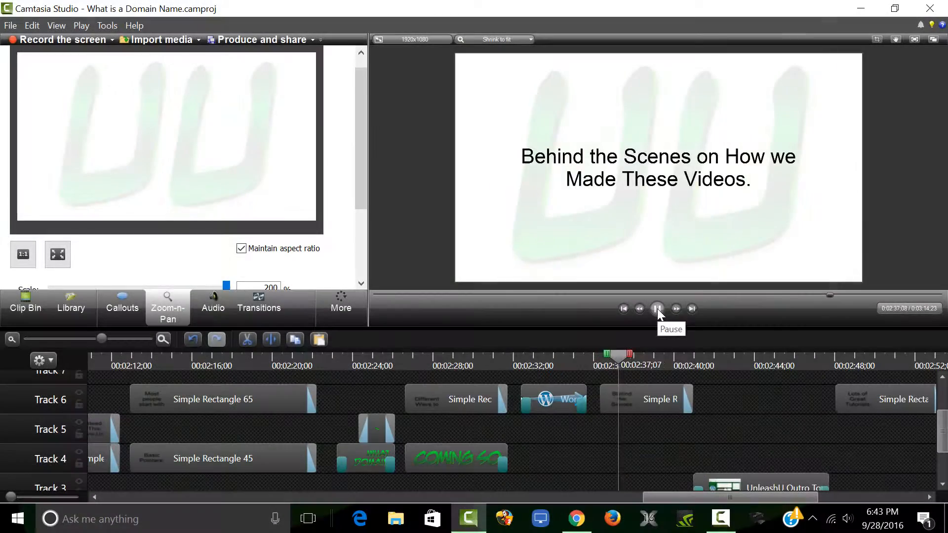
Play the Camtasia project preview and scroll through the Tutorials, Courses, Tools and Resource Links sections.
left_click(658, 308)
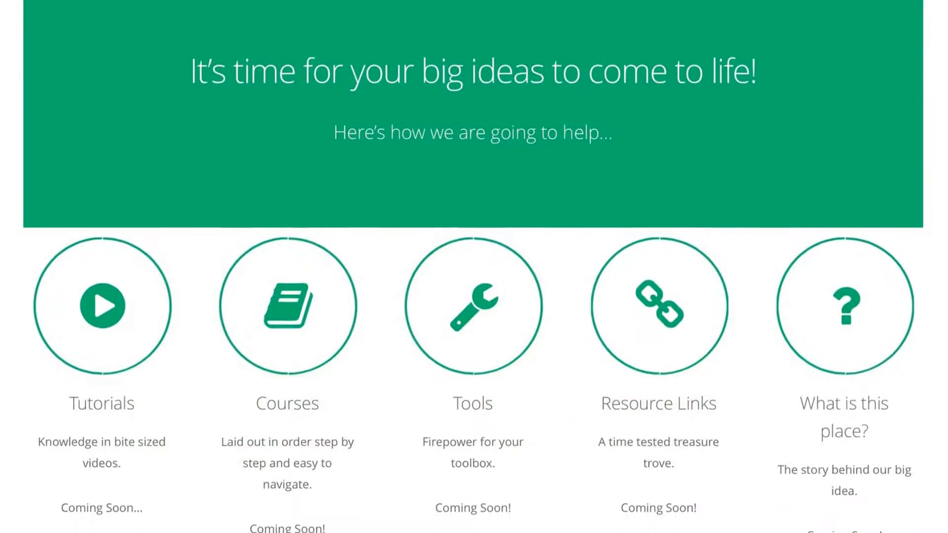
scroll("down", 3)
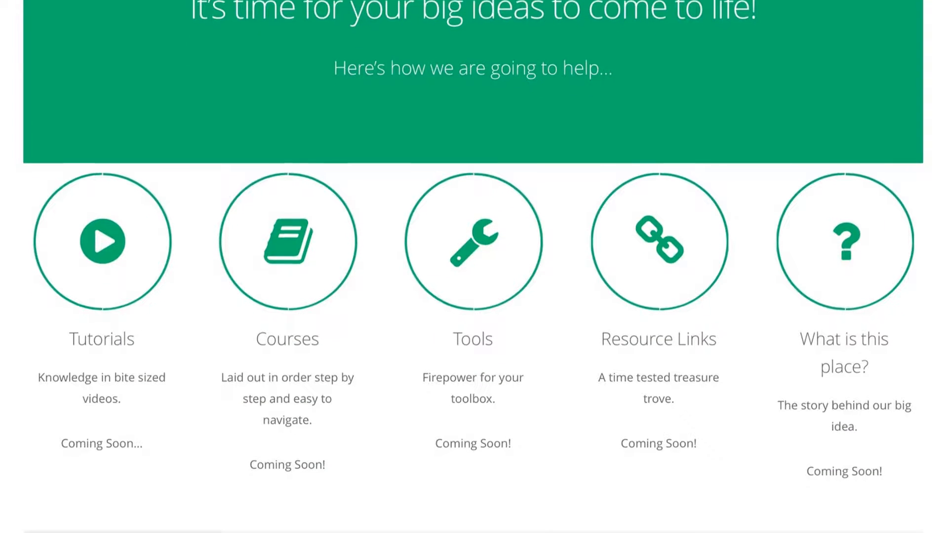
scroll("down", 3)
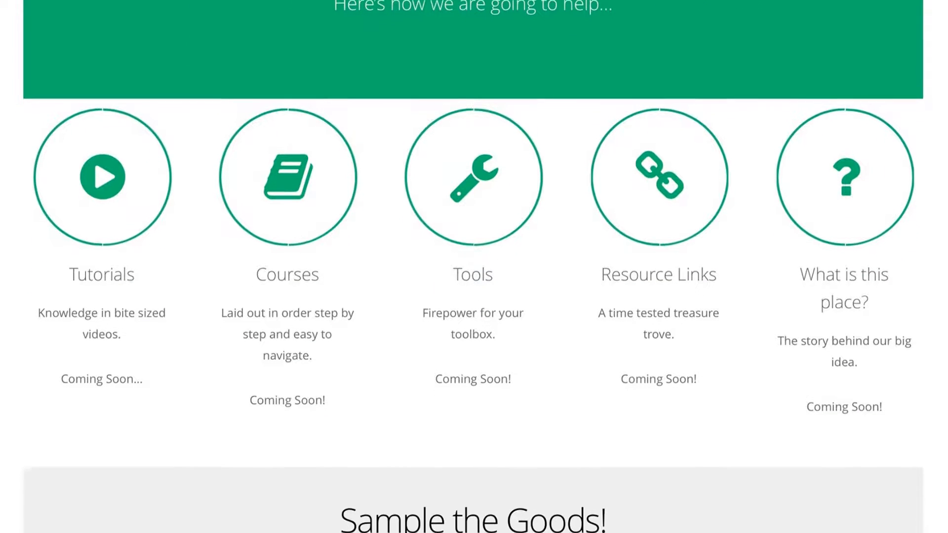
scroll("down", 3)
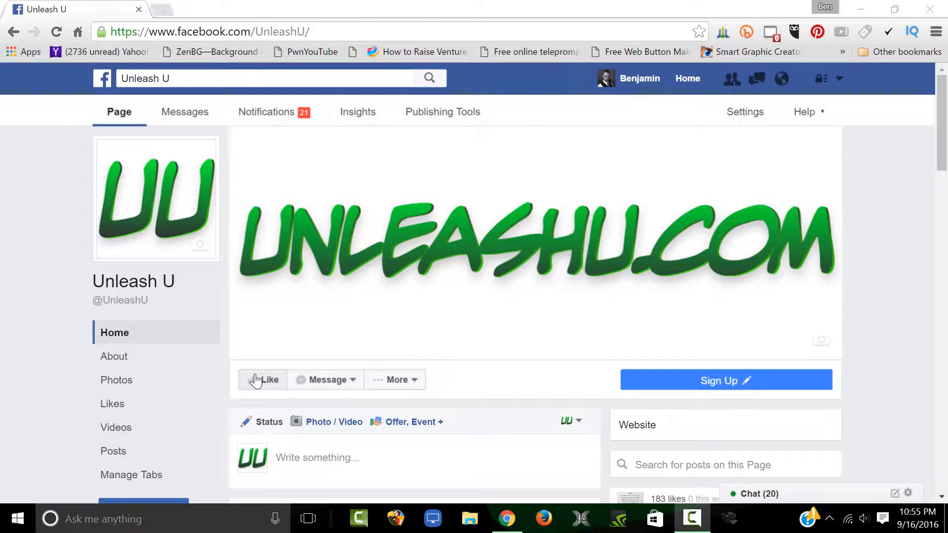
Like the Unleash U Facebook page.
left_click(263, 379)
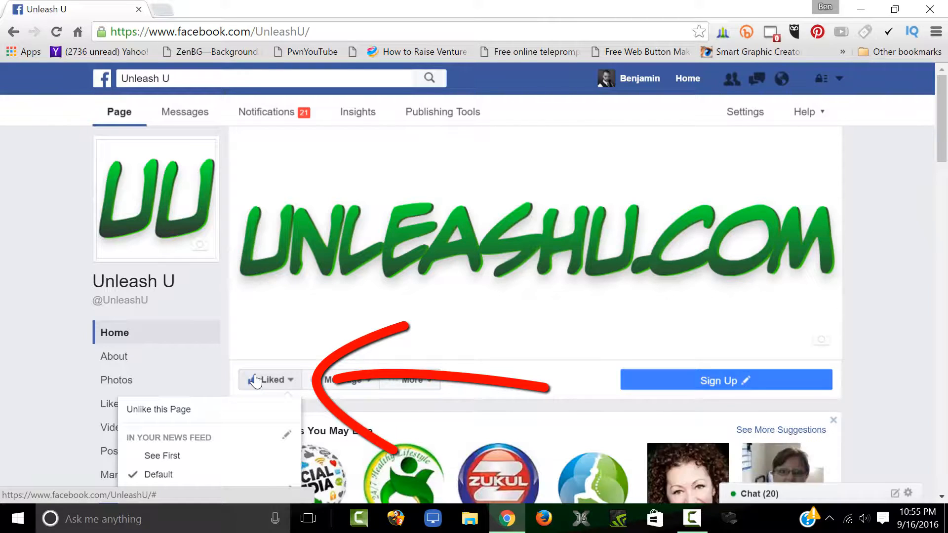